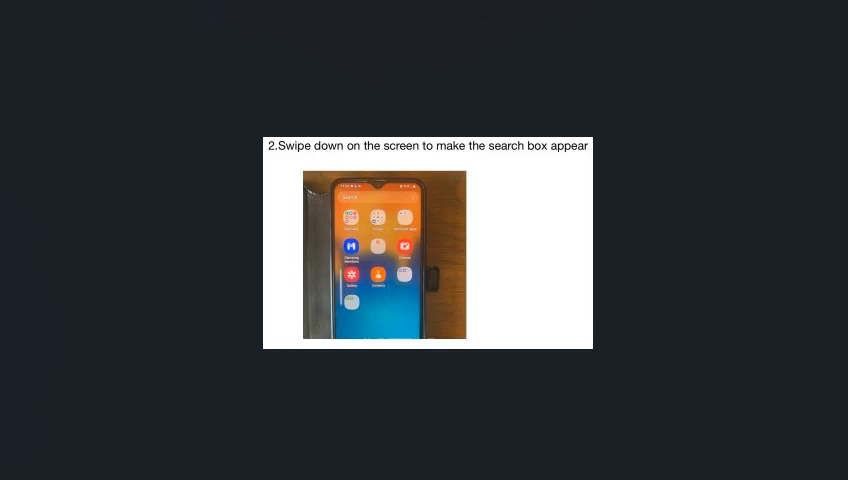
mouse_move(605, 221)
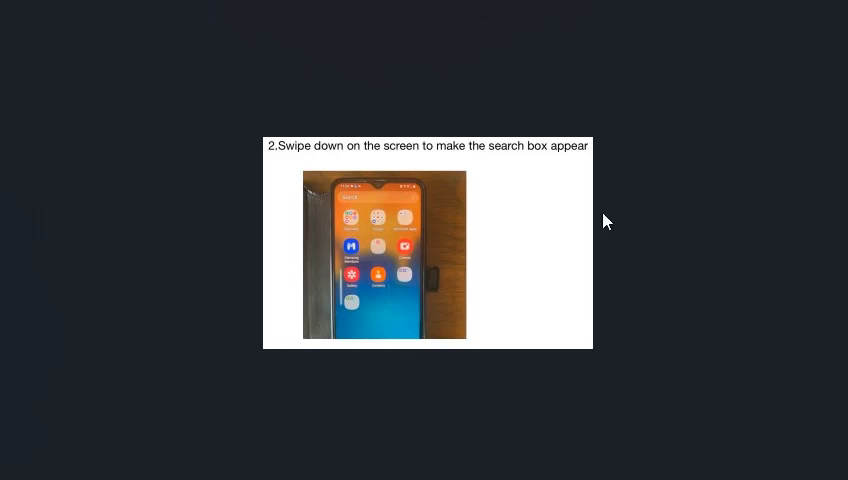
mouse_move(369, 206)
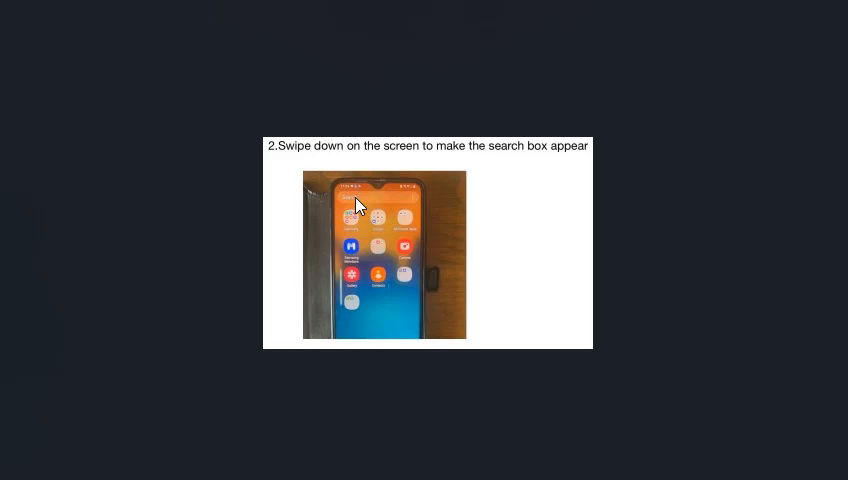
mouse_move(362, 194)
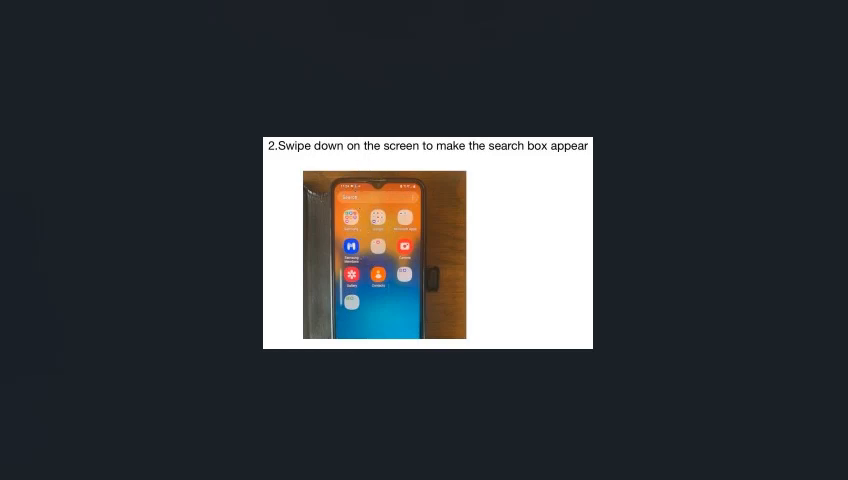
mouse_move(360, 205)
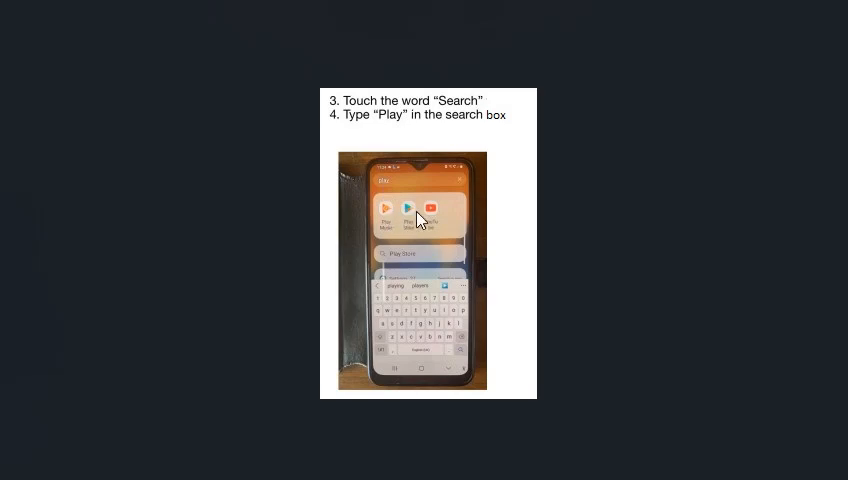
- Advance the slideshow past steps 3–4 to step 5, opening the Play Store
key(Right)
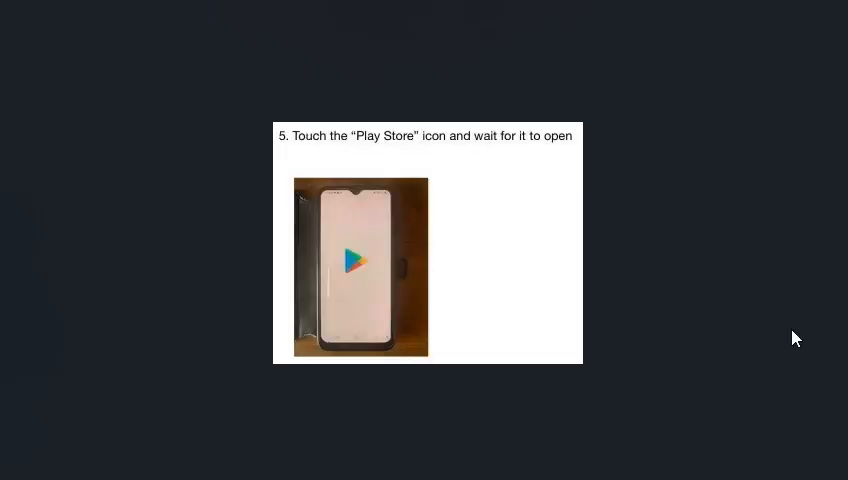
mouse_move(370, 290)
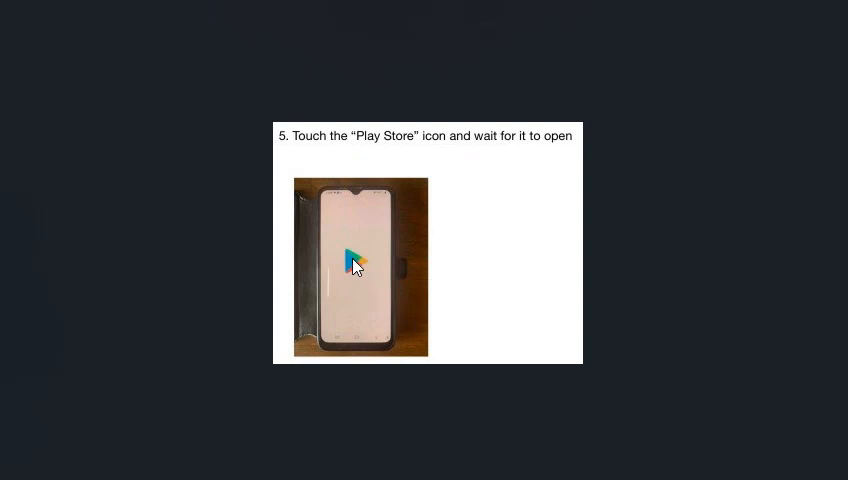
mouse_move(670, 215)
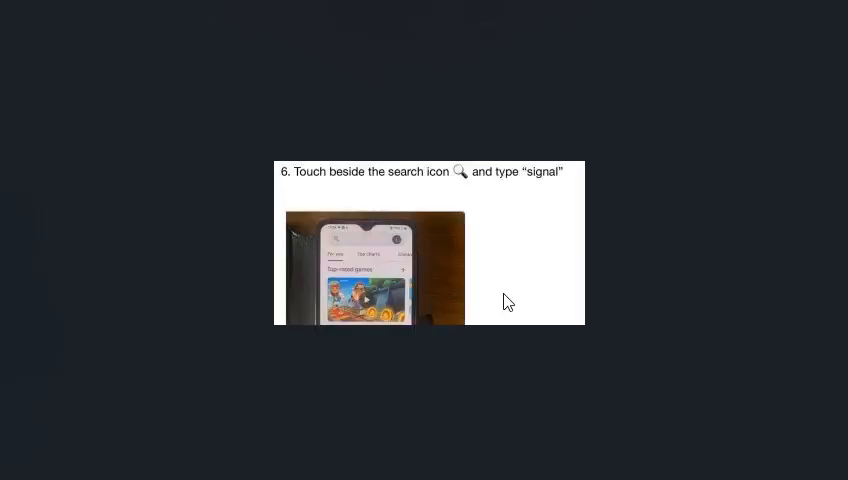
mouse_move(337, 247)
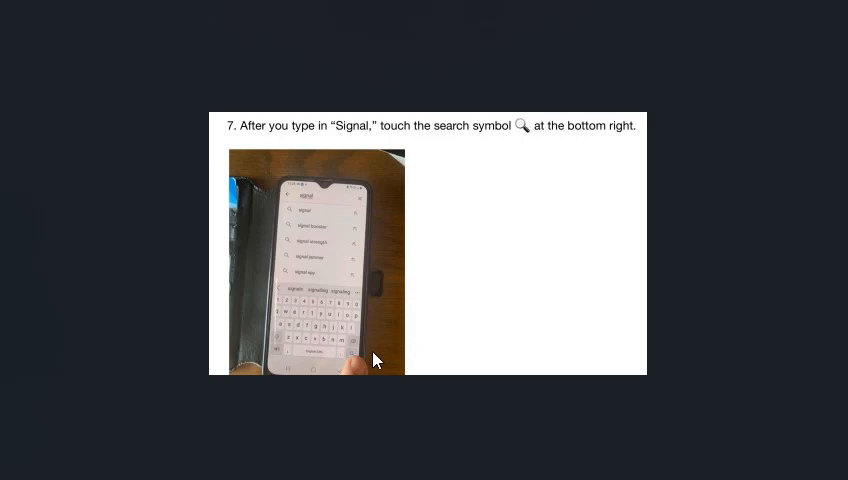
mouse_move(358, 366)
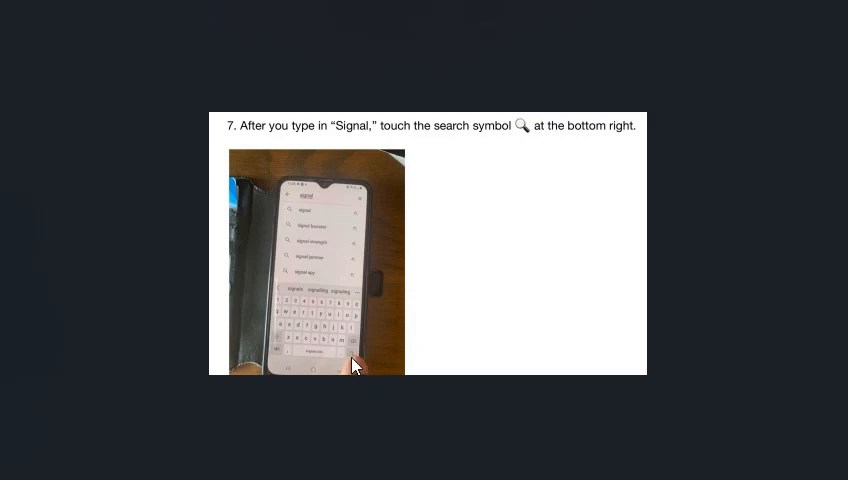
mouse_move(318, 197)
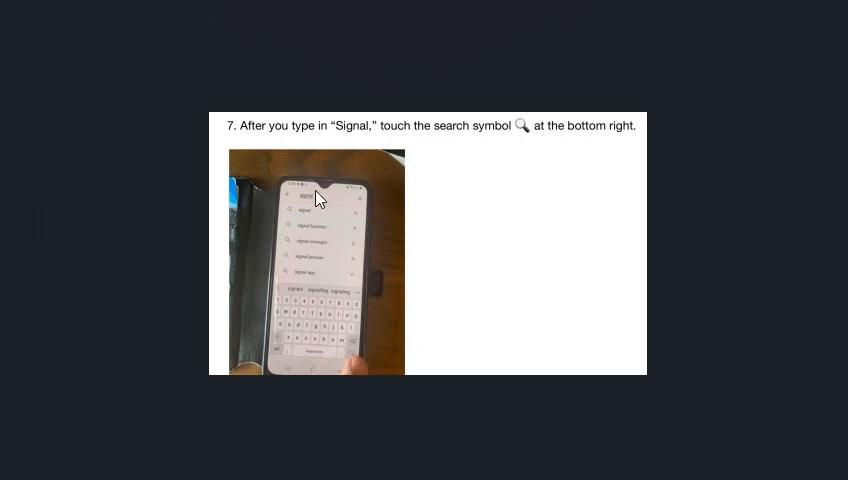
mouse_move(360, 362)
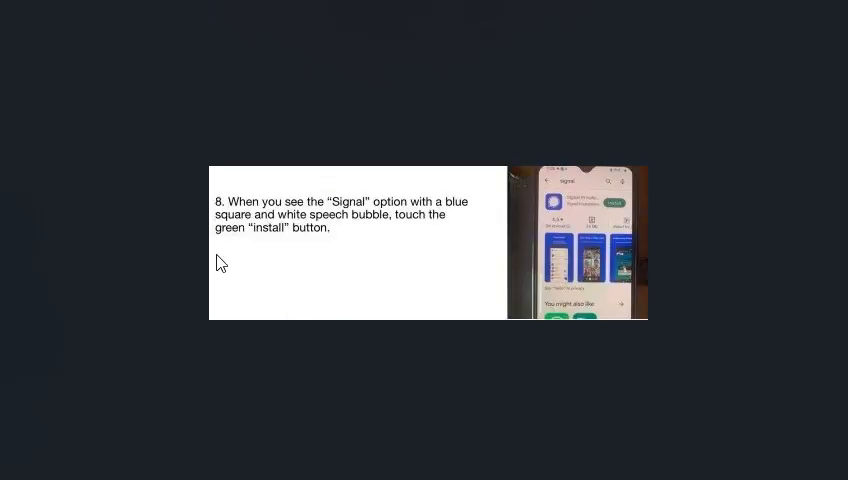
mouse_move(567, 218)
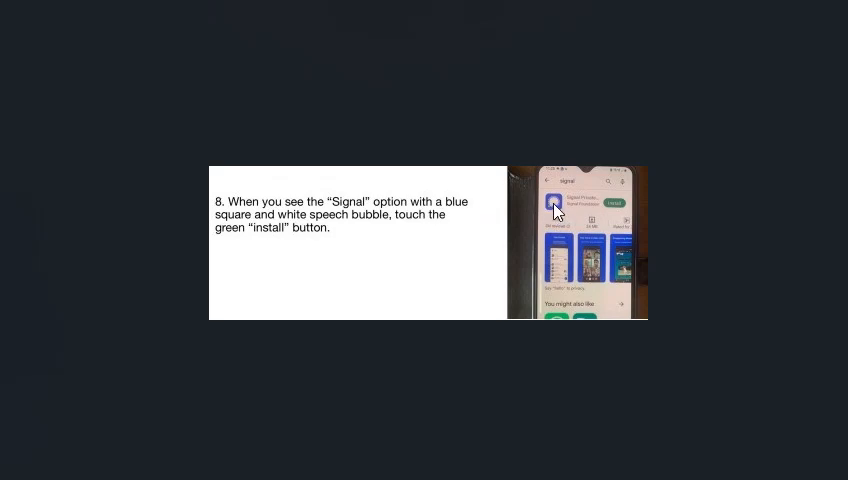
mouse_move(224, 227)
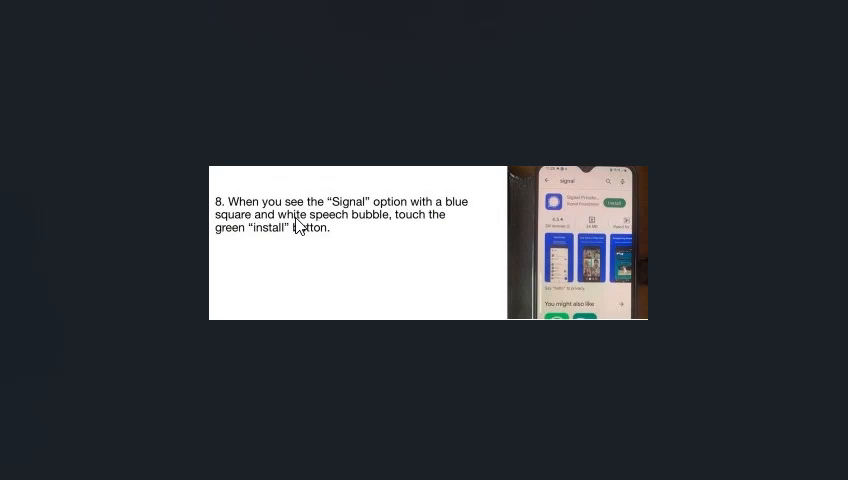
mouse_move(330, 260)
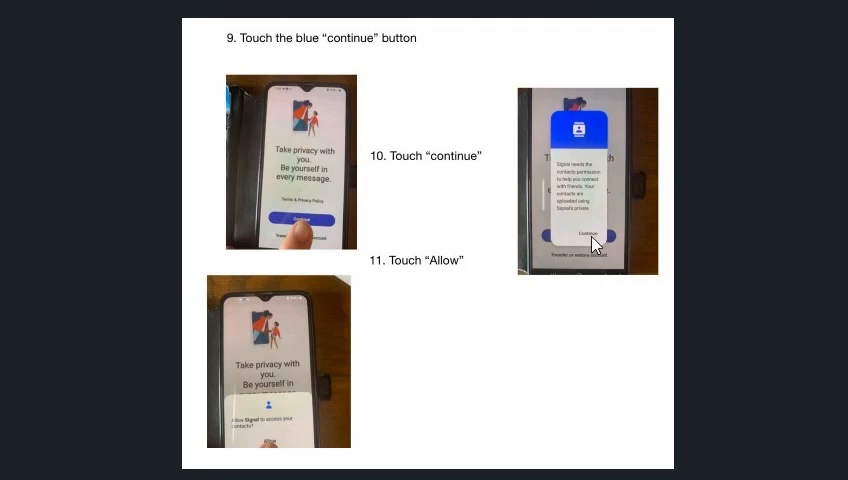
mouse_move(443, 273)
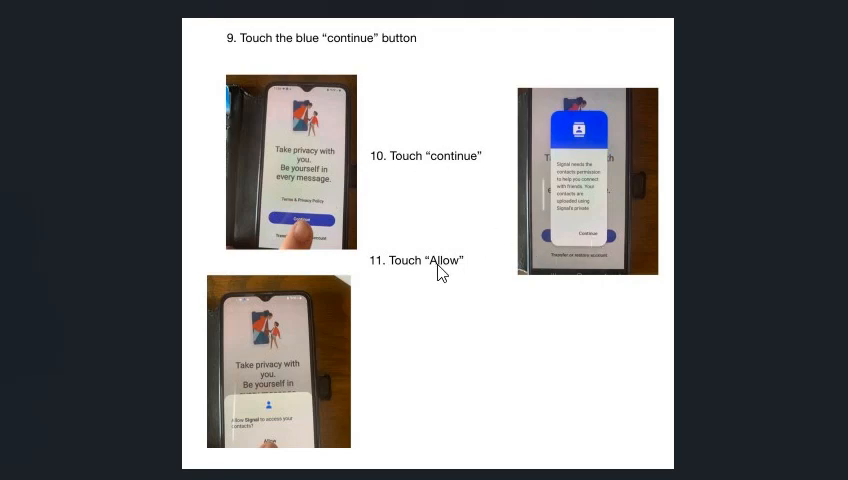
mouse_move(276, 455)
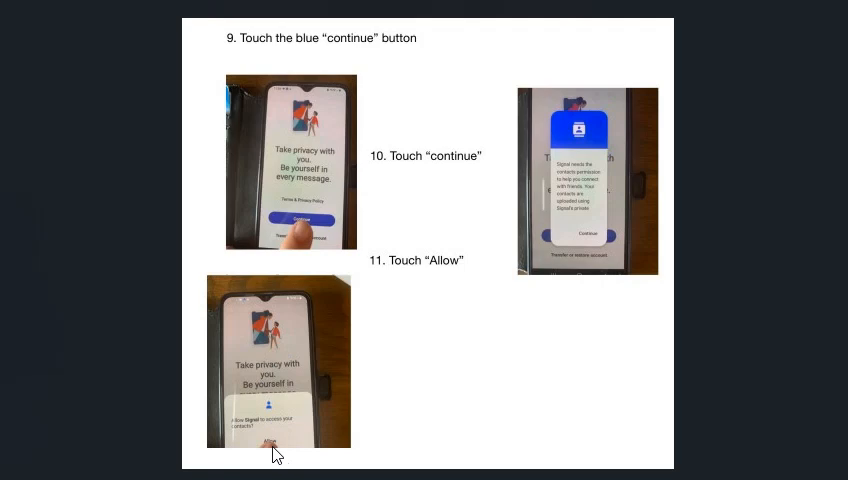
mouse_move(303, 185)
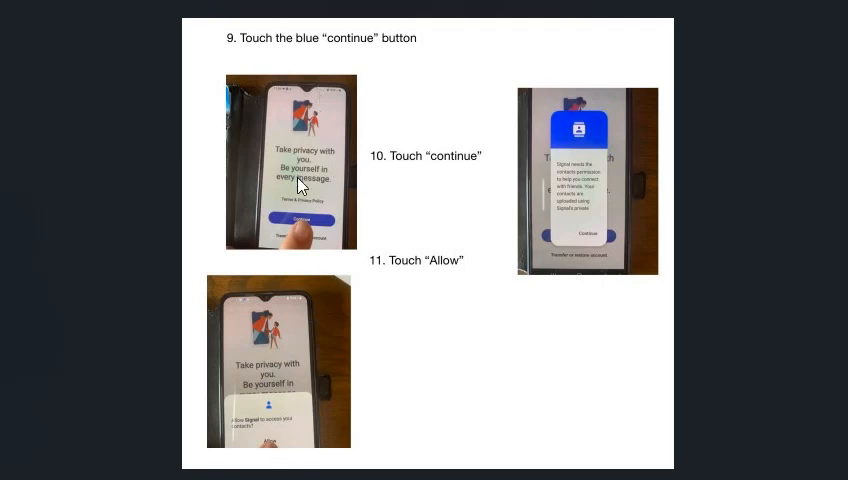
mouse_move(455, 405)
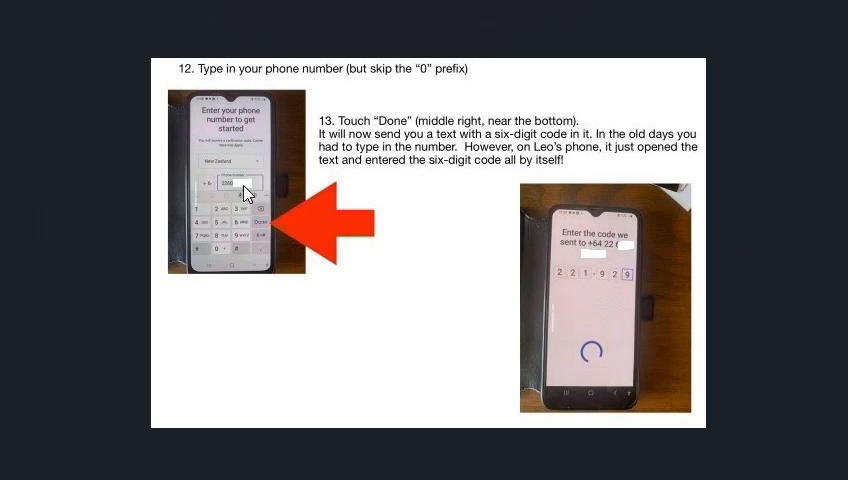
mouse_move(228, 190)
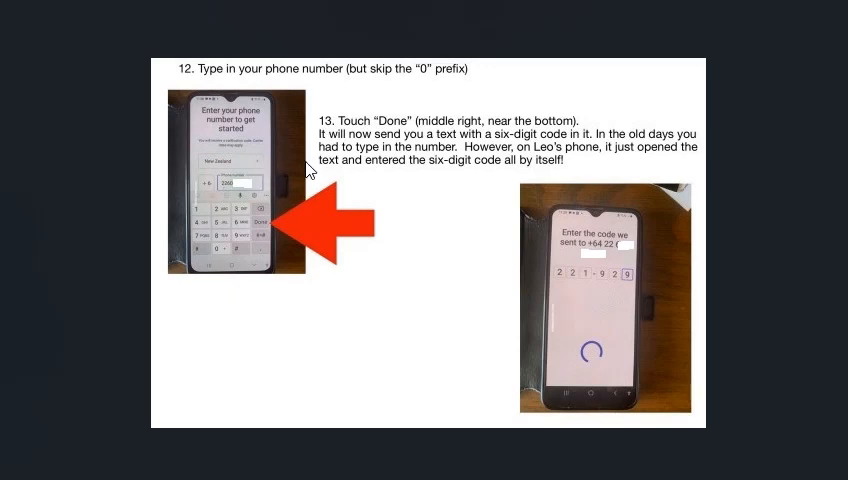
mouse_move(265, 167)
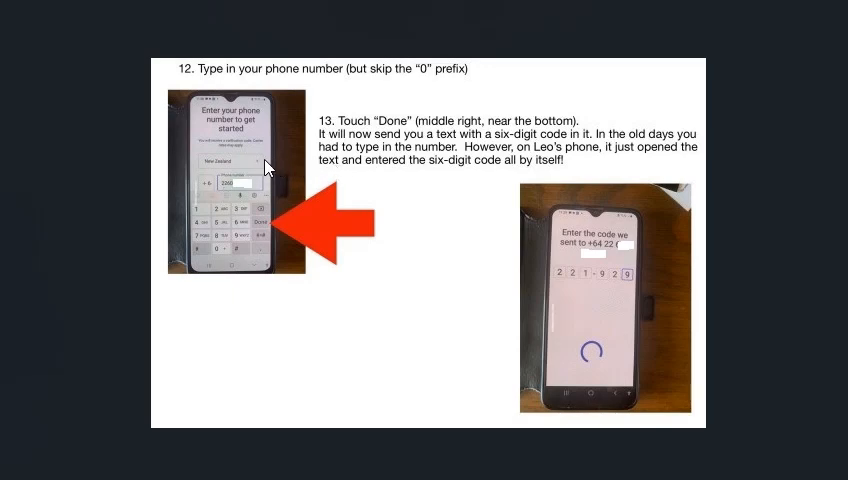
mouse_move(252, 165)
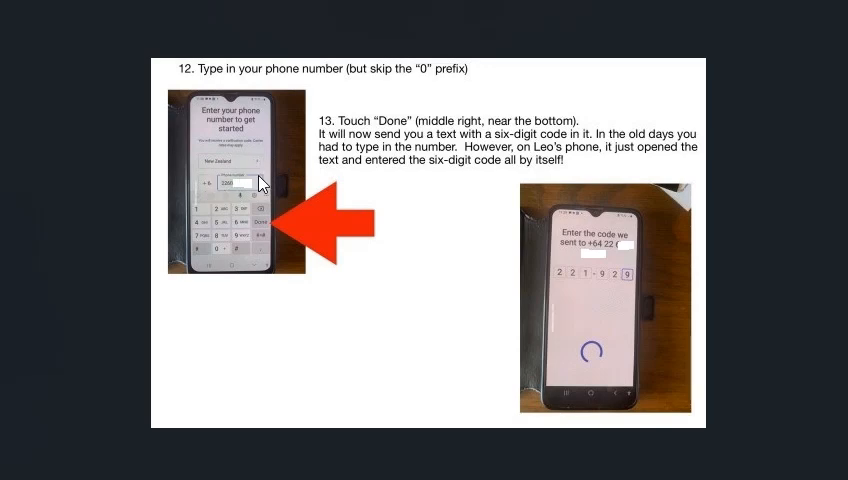
mouse_move(415, 150)
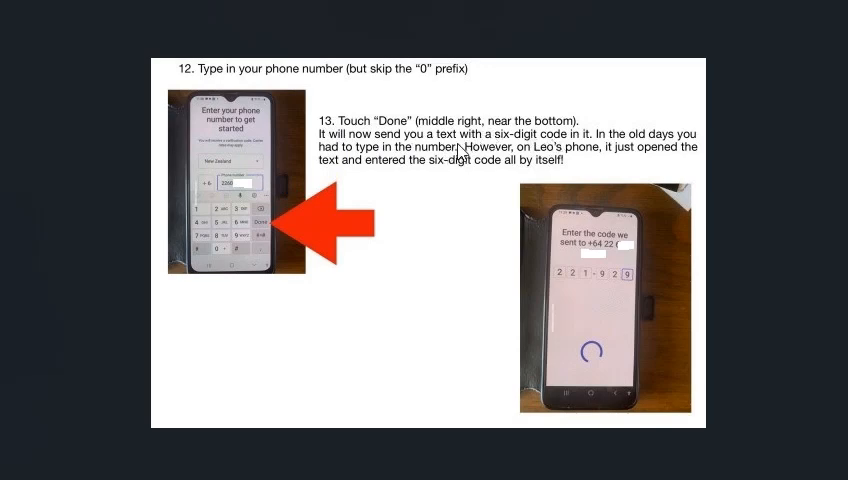
mouse_move(510, 146)
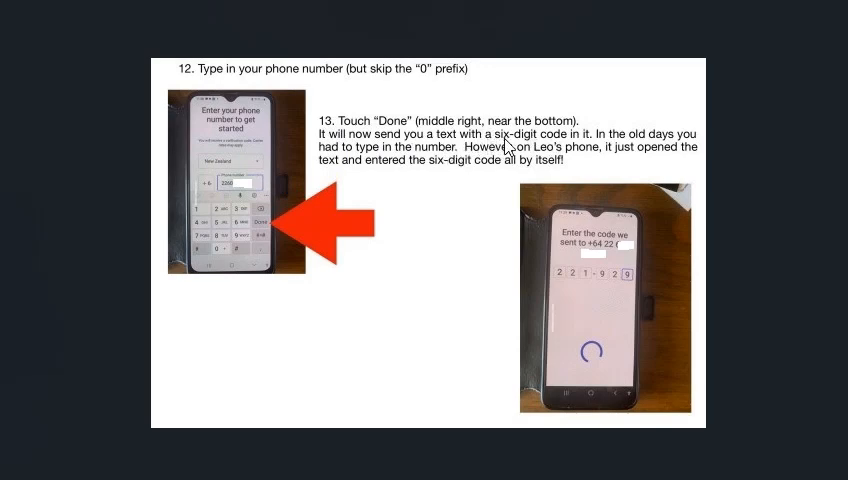
mouse_move(441, 171)
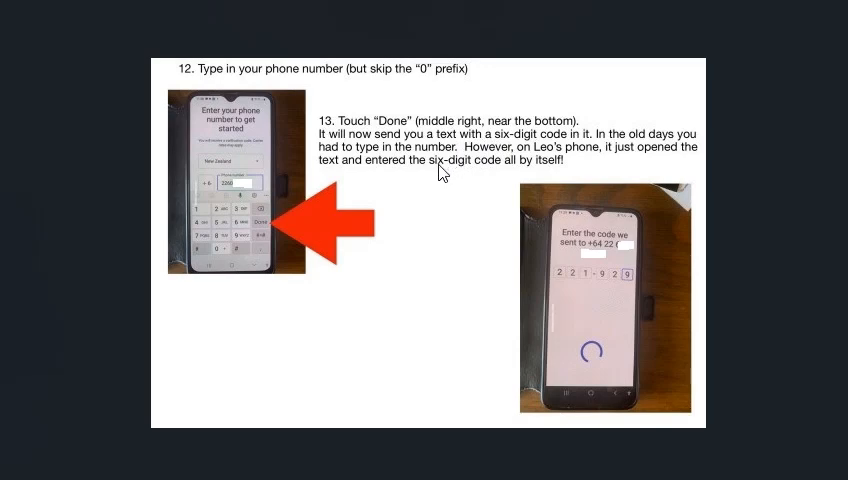
mouse_move(617, 290)
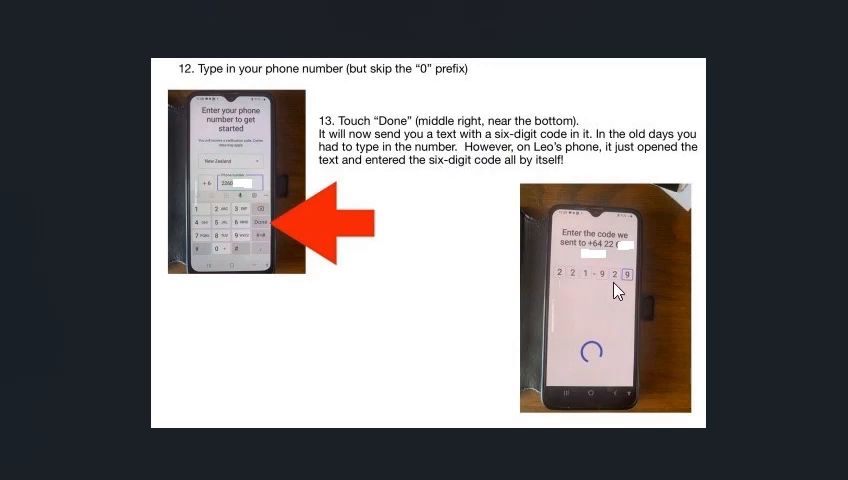
mouse_move(556, 178)
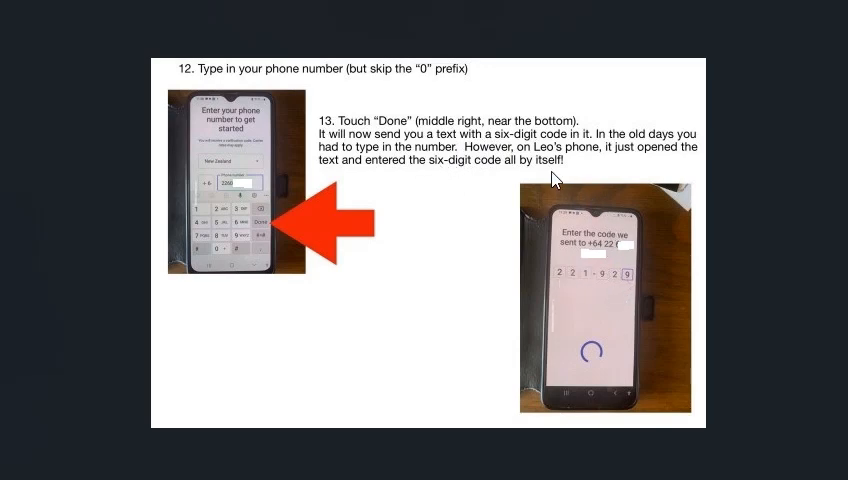
mouse_move(332, 174)
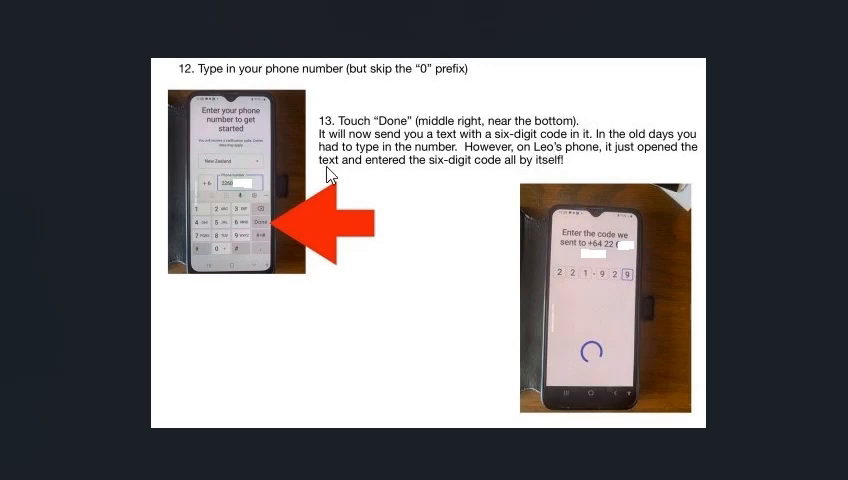
mouse_move(410, 177)
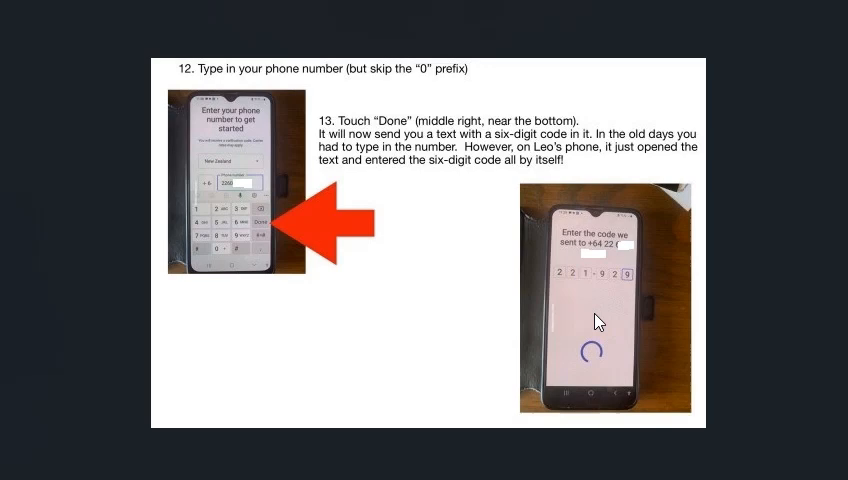
mouse_move(620, 330)
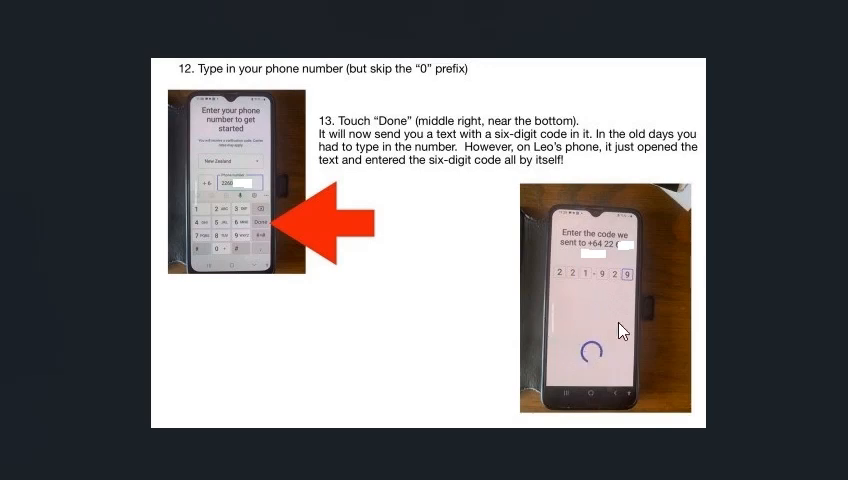
mouse_move(203, 189)
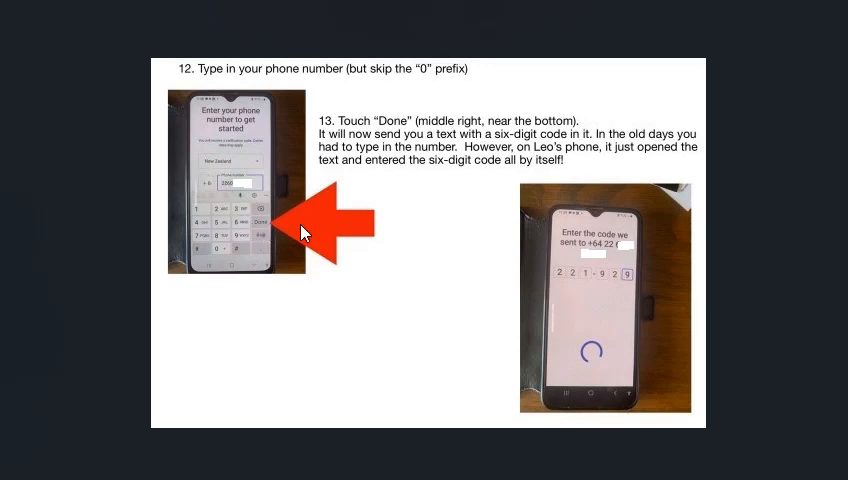
mouse_move(617, 357)
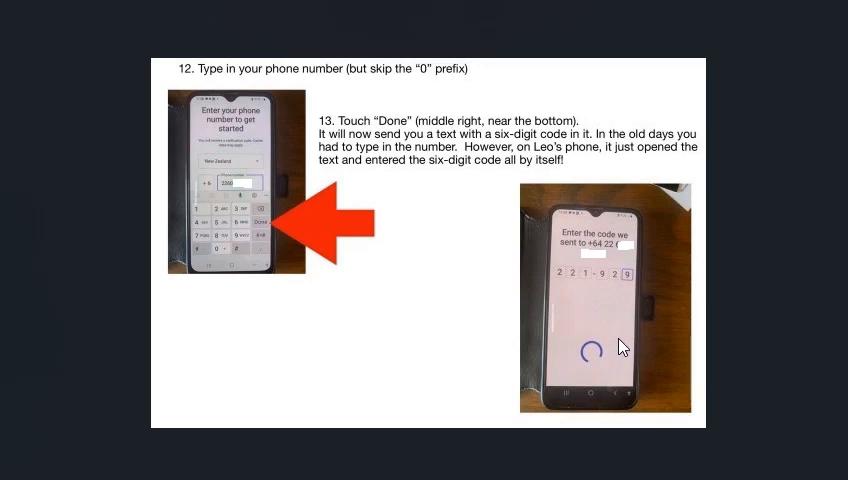
mouse_move(561, 325)
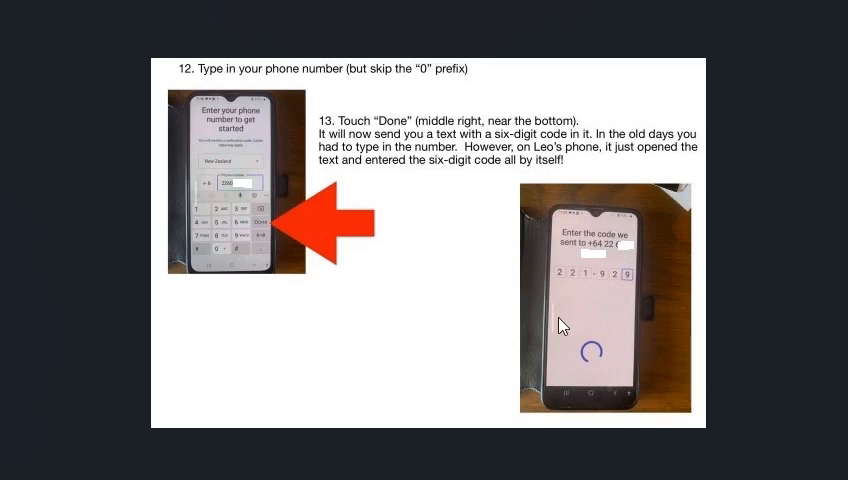
mouse_move(448, 181)
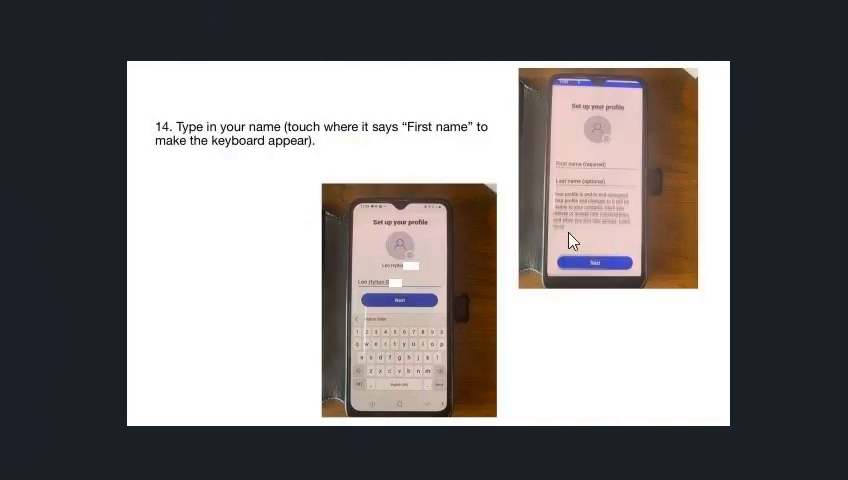
mouse_move(266, 166)
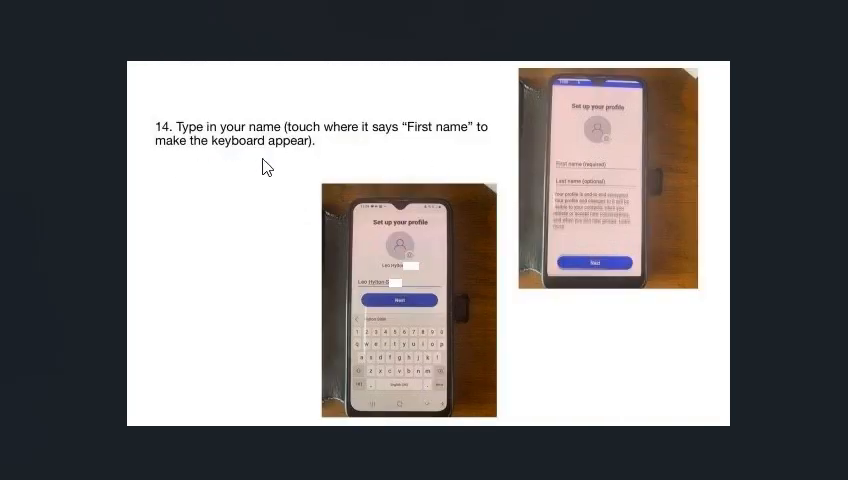
mouse_move(450, 251)
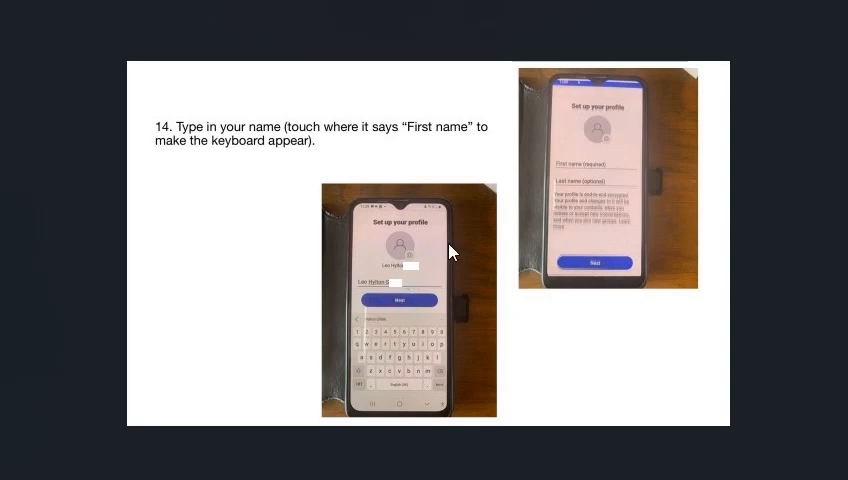
mouse_move(570, 167)
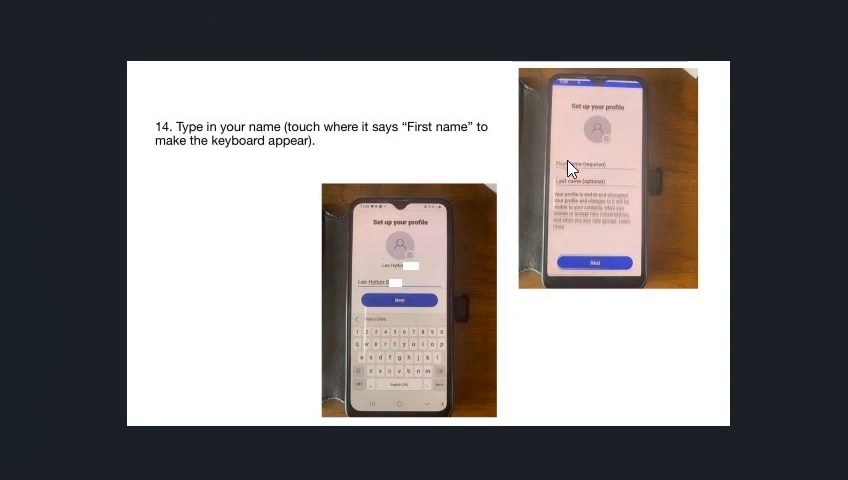
mouse_move(390, 348)
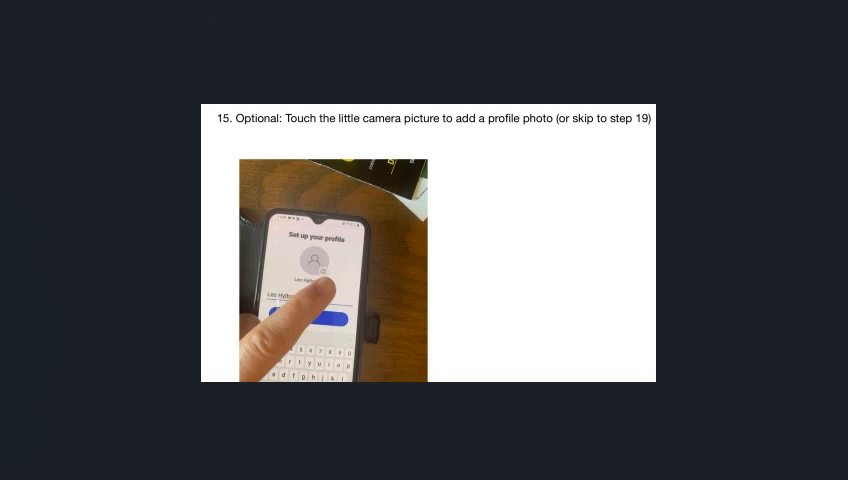
mouse_move(338, 277)
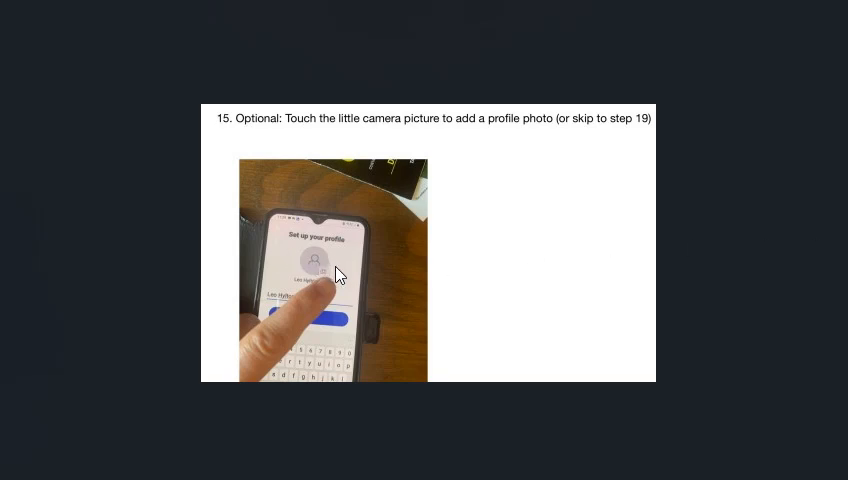
mouse_move(293, 131)
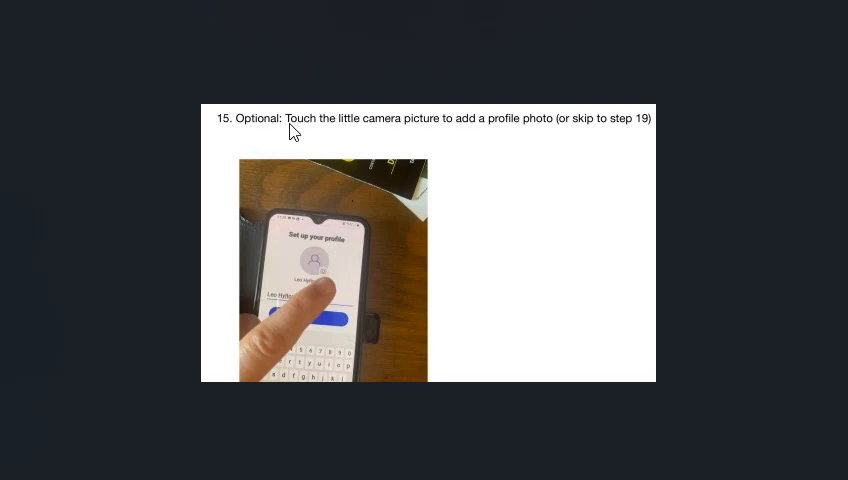
mouse_move(326, 282)
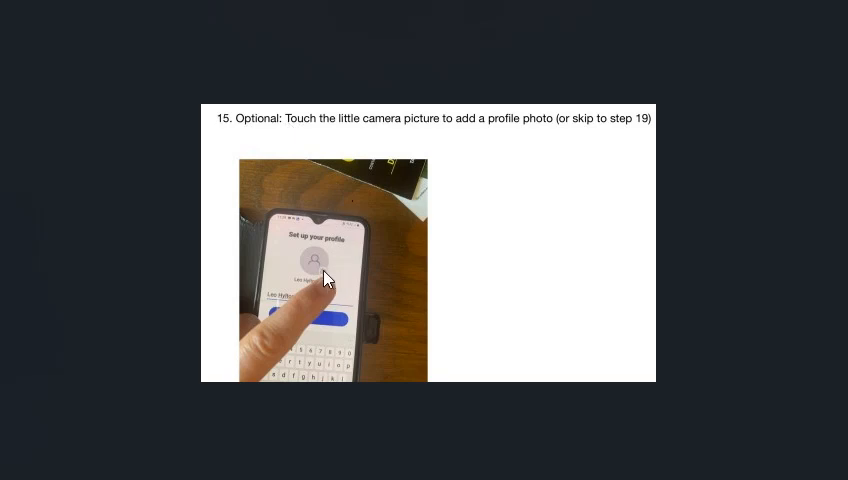
mouse_move(318, 282)
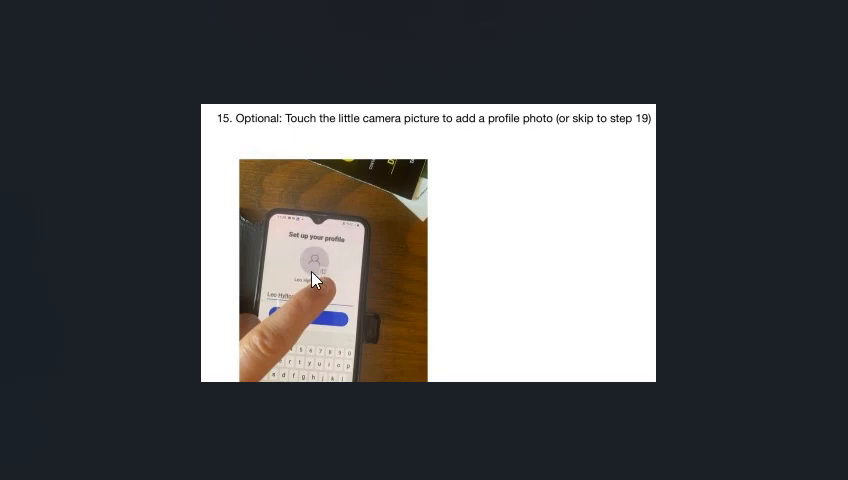
mouse_move(330, 280)
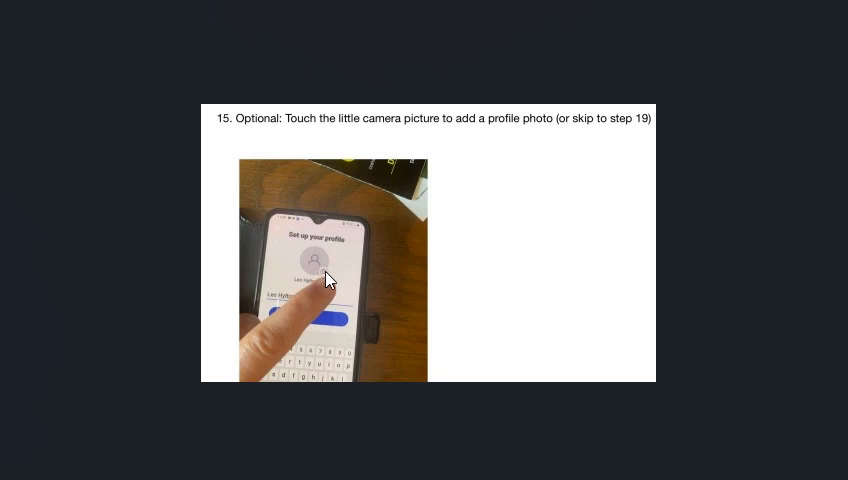
mouse_move(510, 136)
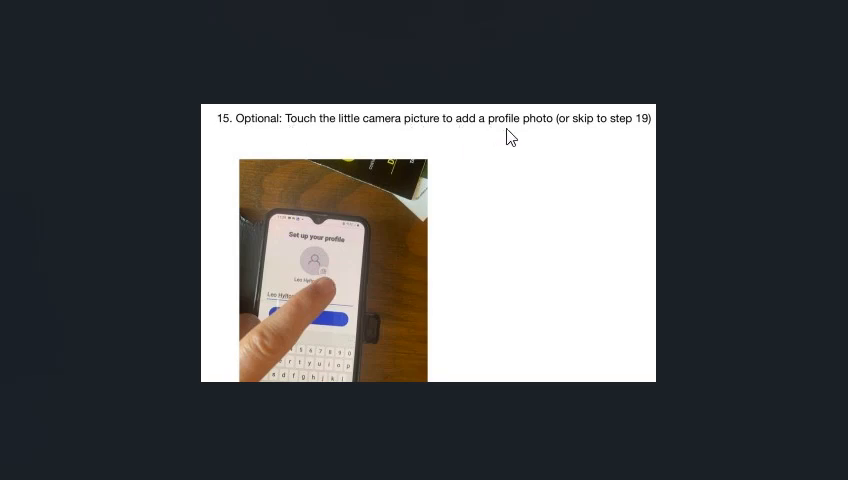
mouse_move(610, 138)
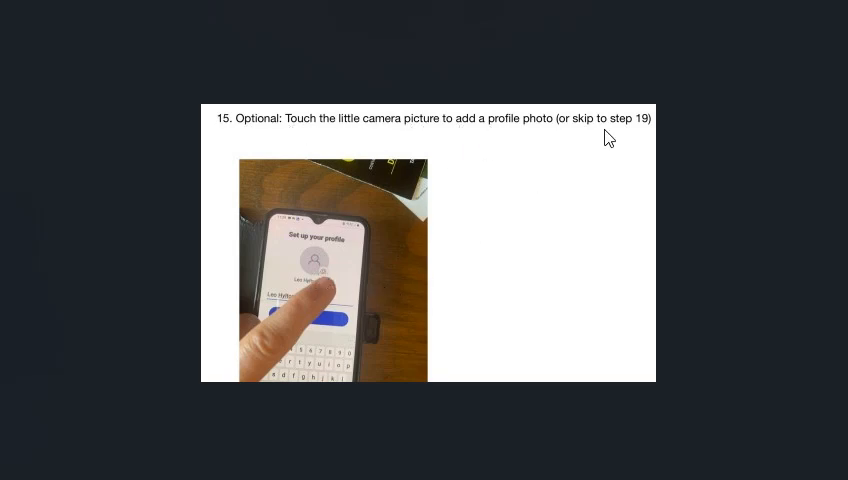
mouse_move(645, 128)
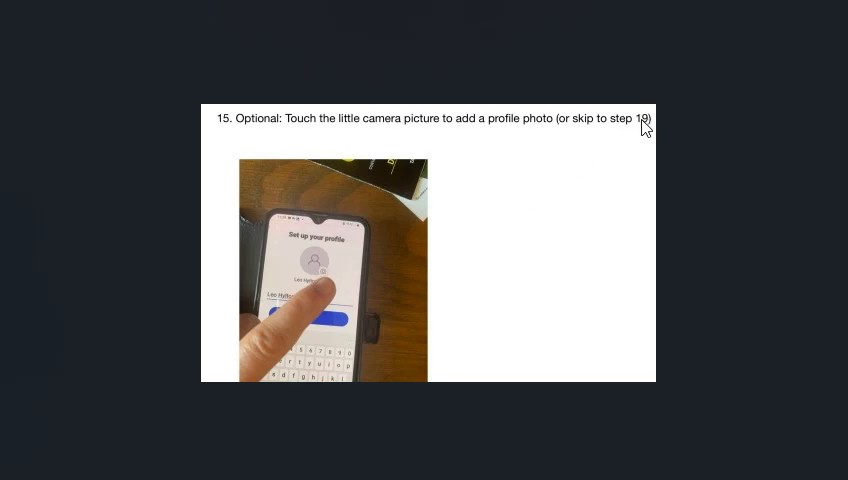
mouse_move(645, 128)
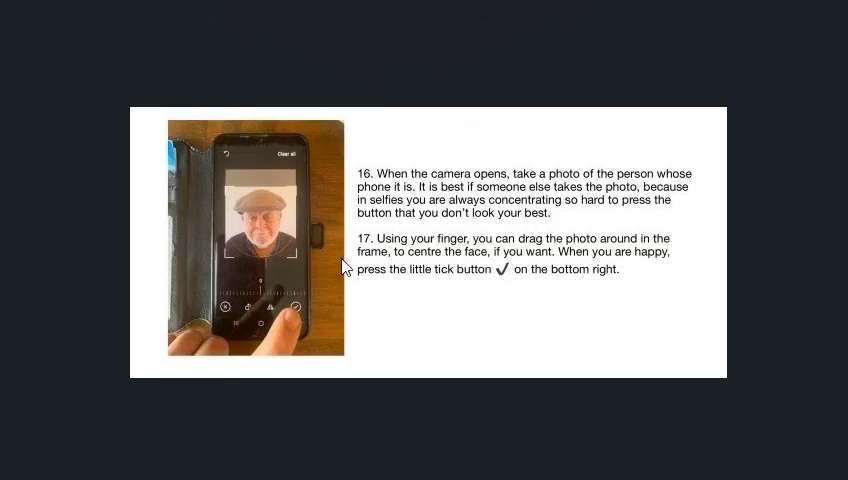
mouse_move(455, 182)
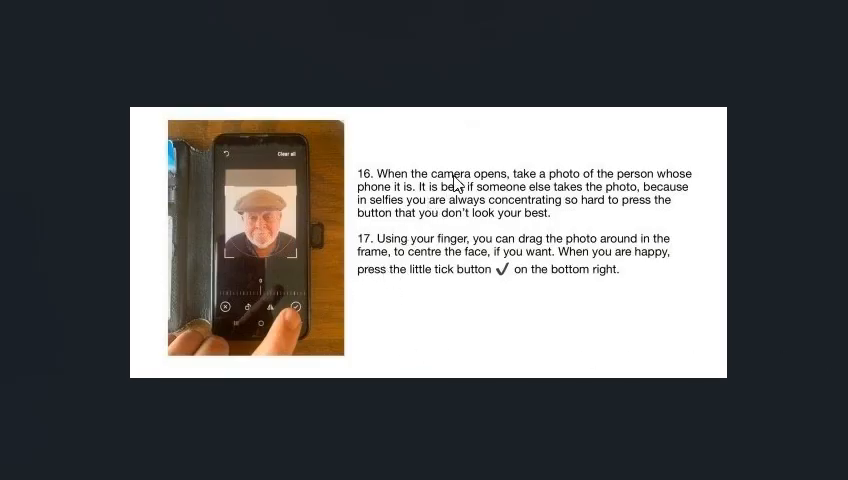
mouse_move(428, 185)
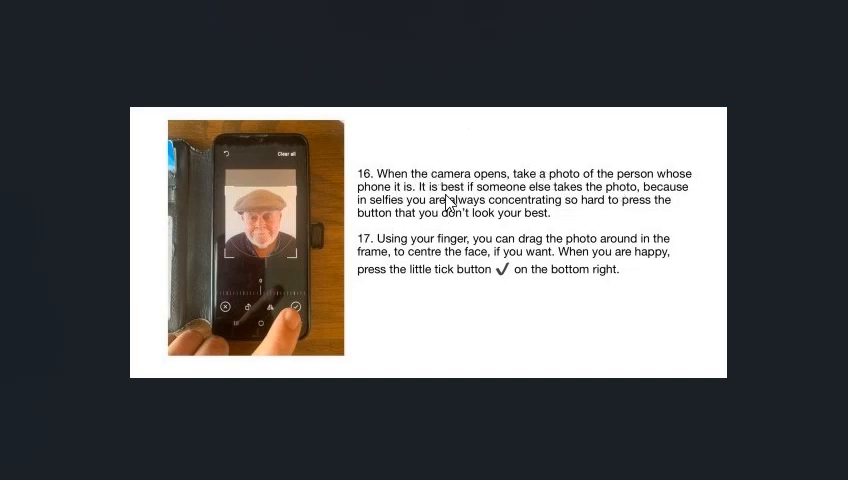
mouse_move(578, 207)
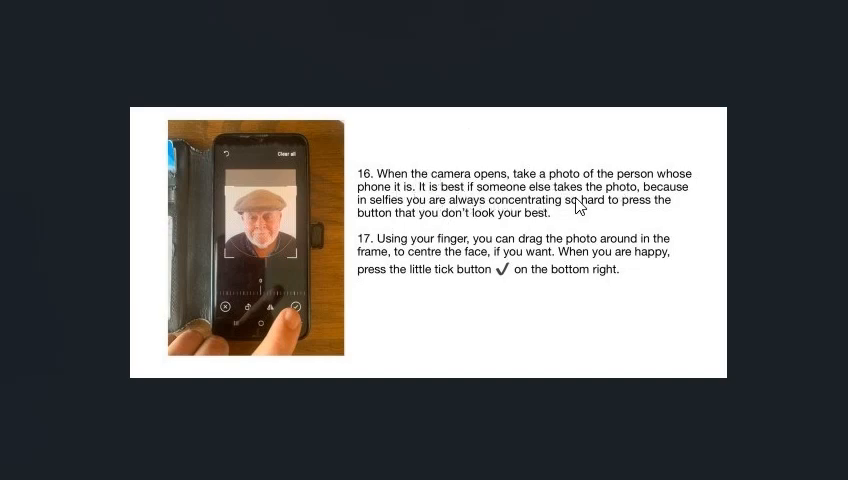
mouse_move(462, 216)
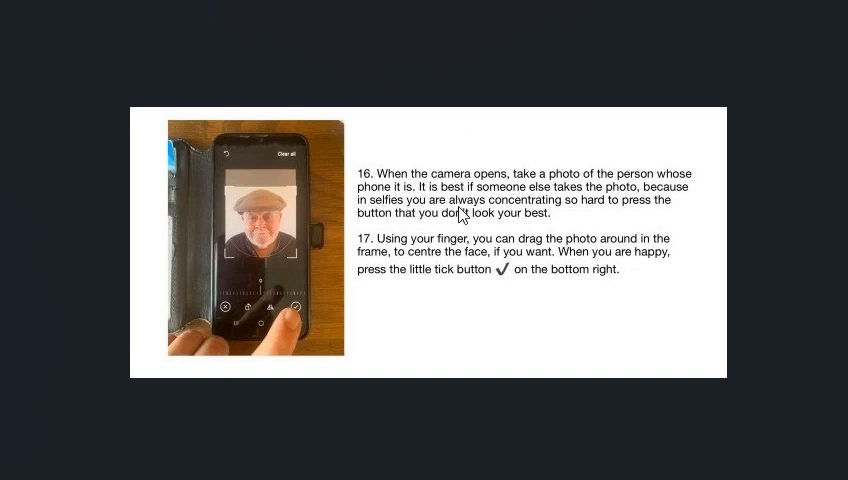
mouse_move(584, 220)
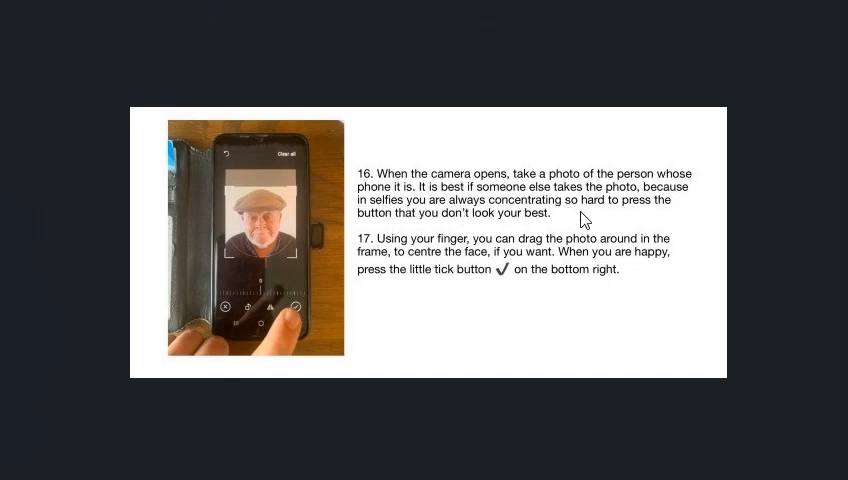
mouse_move(570, 225)
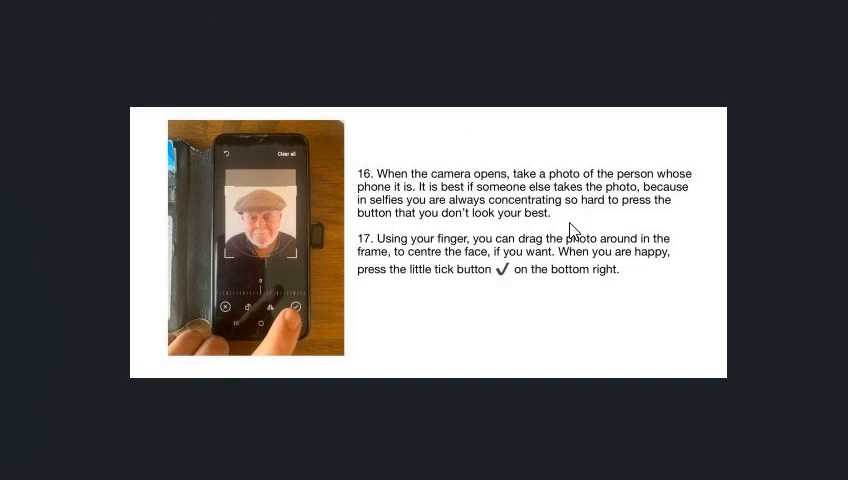
mouse_move(378, 253)
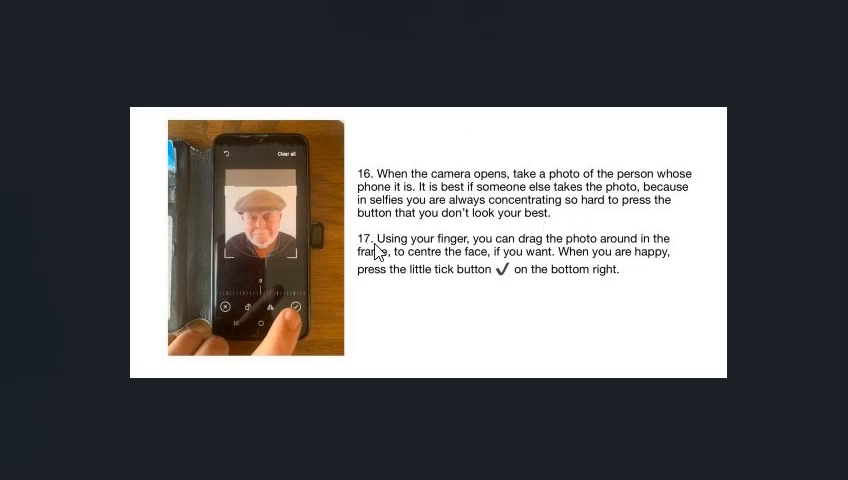
mouse_move(253, 228)
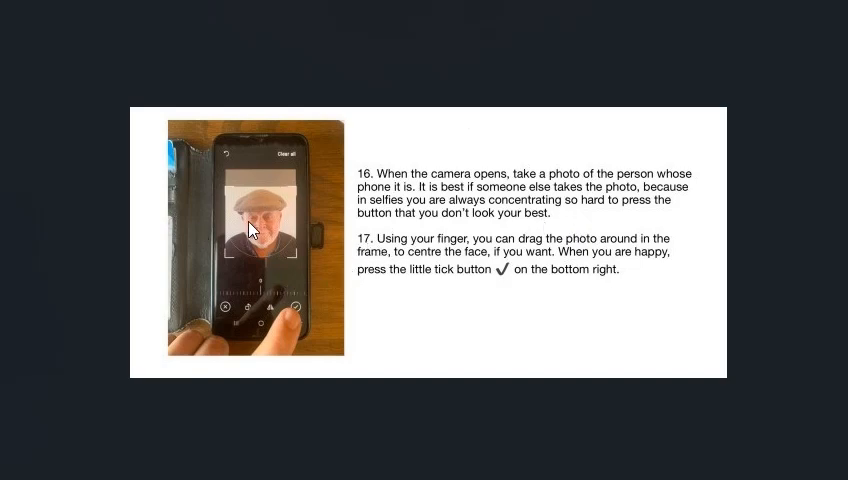
mouse_move(290, 248)
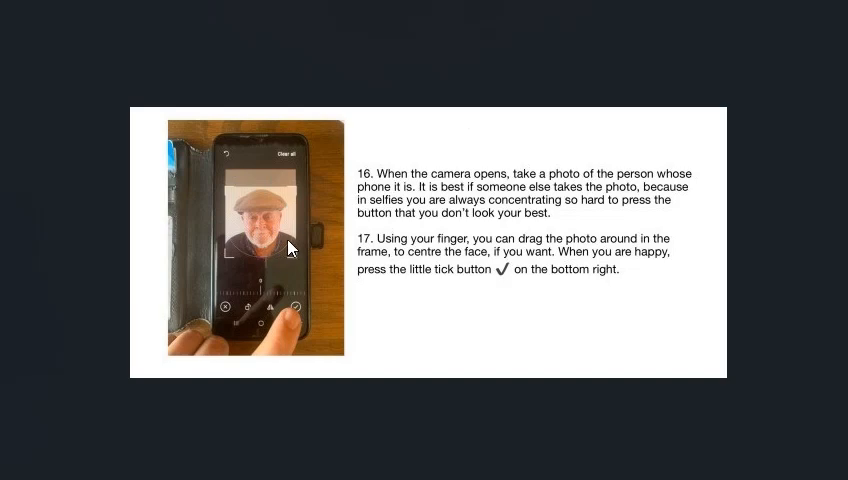
mouse_move(570, 267)
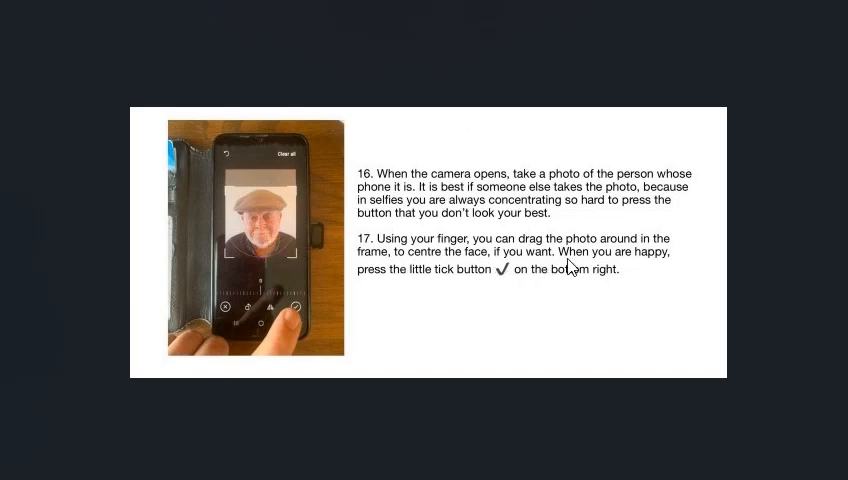
mouse_move(302, 314)
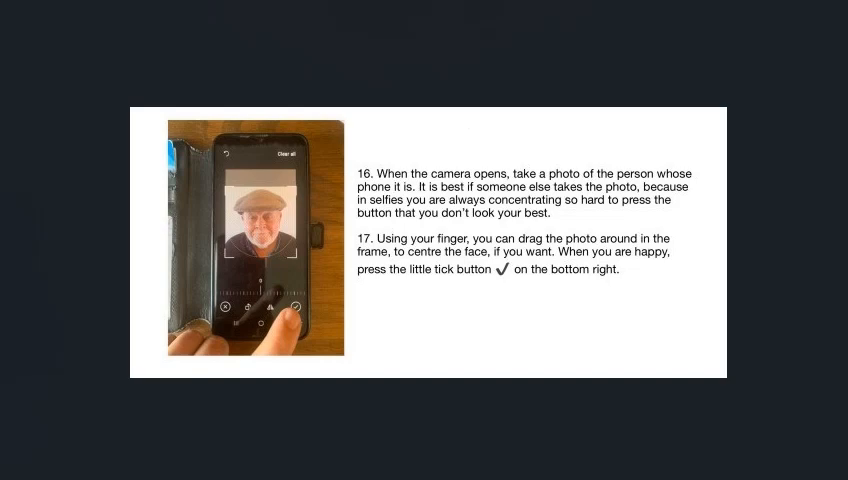
- Scroll down to steps 18–19: saving the profile photo and pressing next
scroll(down, 3)
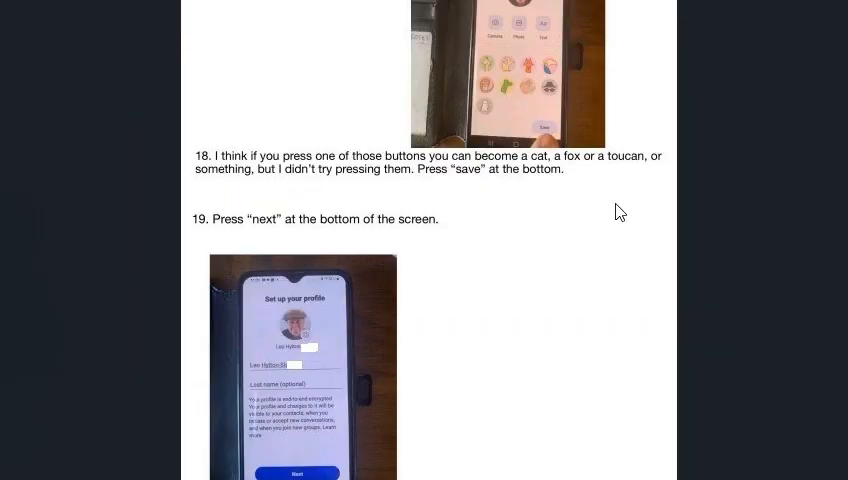
mouse_move(500, 145)
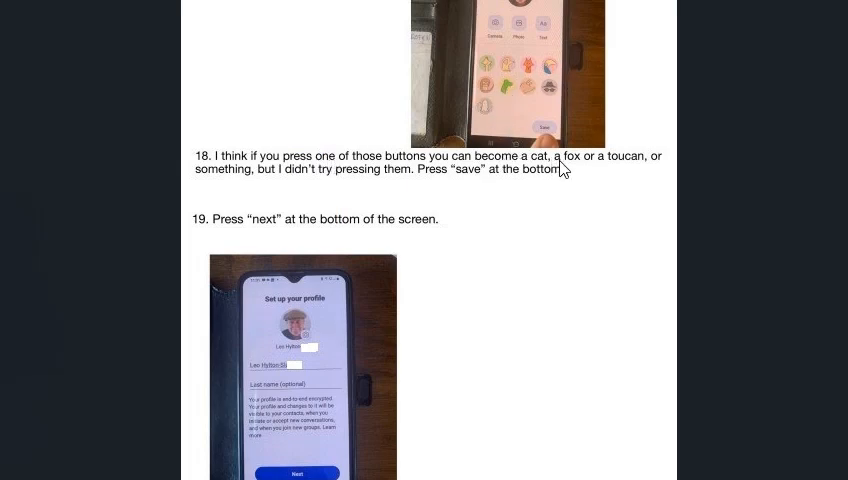
mouse_move(345, 184)
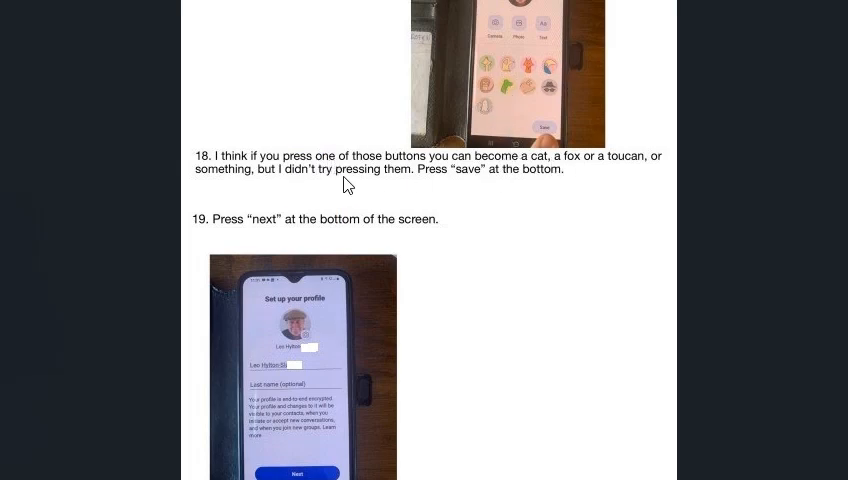
mouse_move(554, 138)
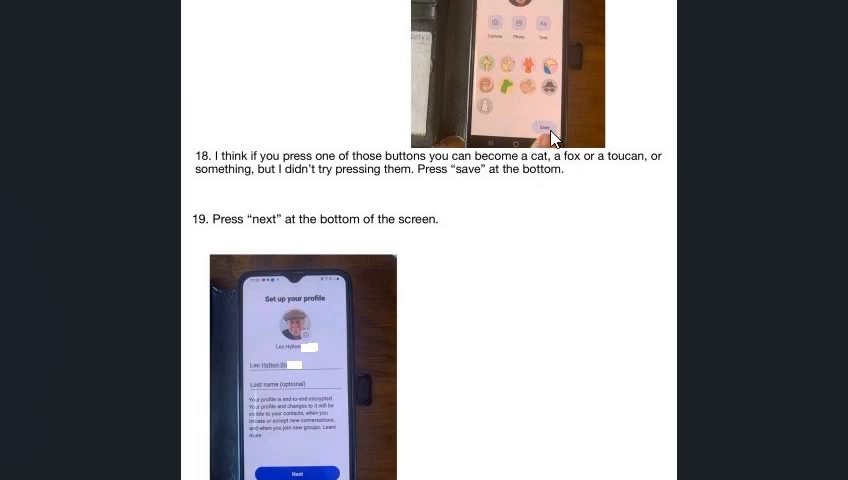
mouse_move(260, 241)
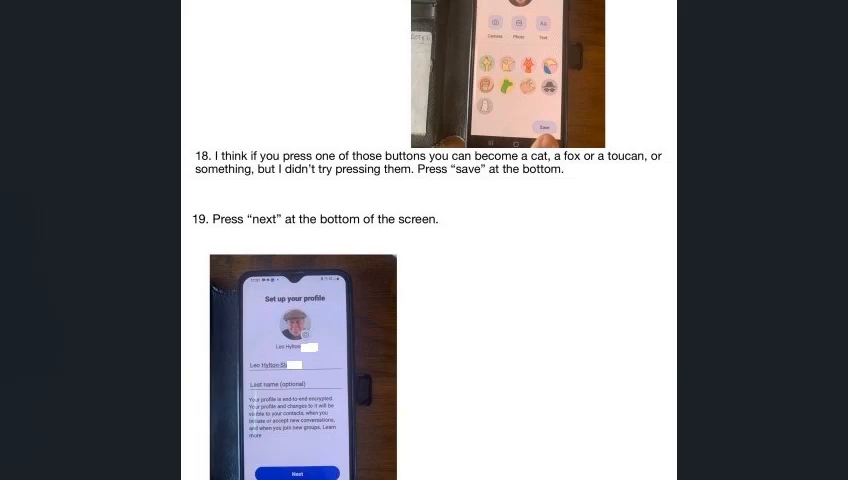
- Scroll down to step 20: creating a four-digit Signal PIN and reaching empty chats
scroll(down, 3)
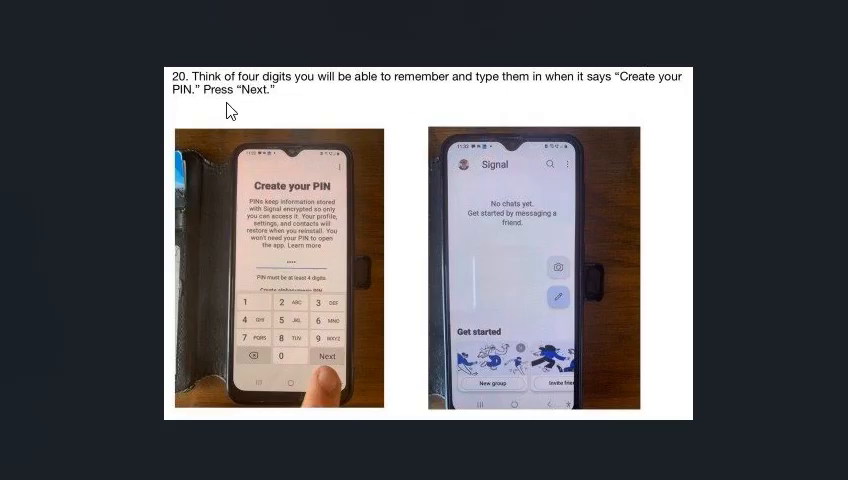
mouse_move(380, 97)
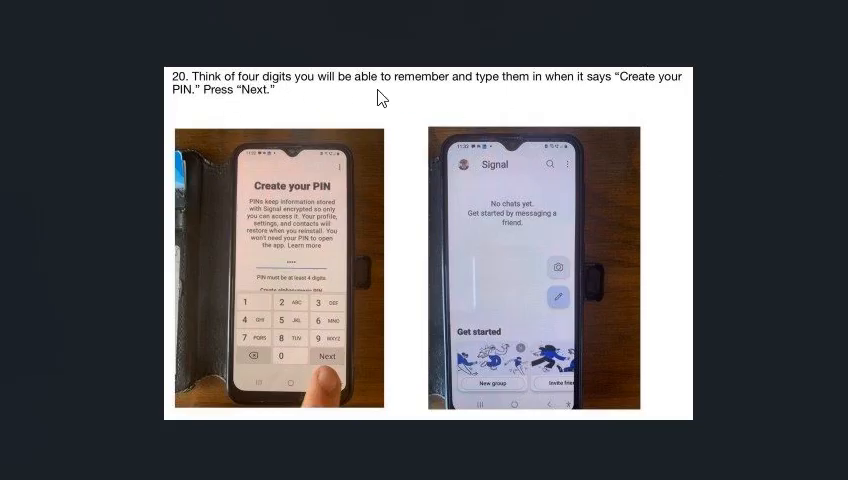
mouse_move(519, 92)
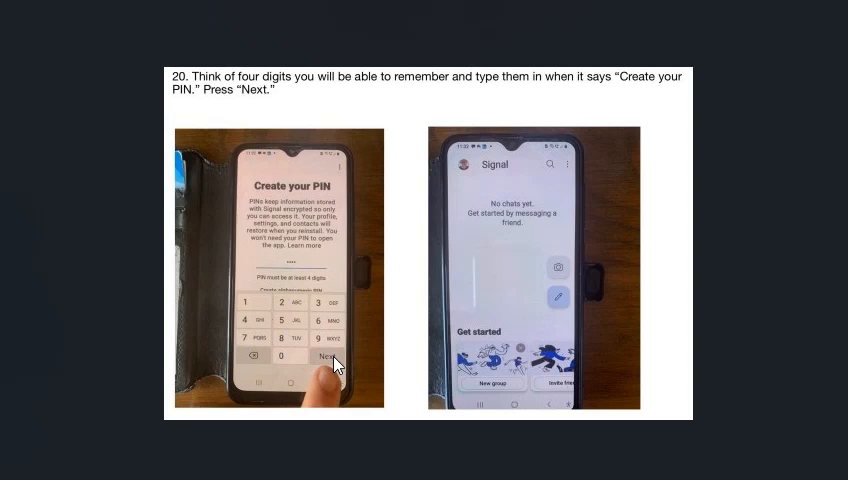
mouse_move(527, 284)
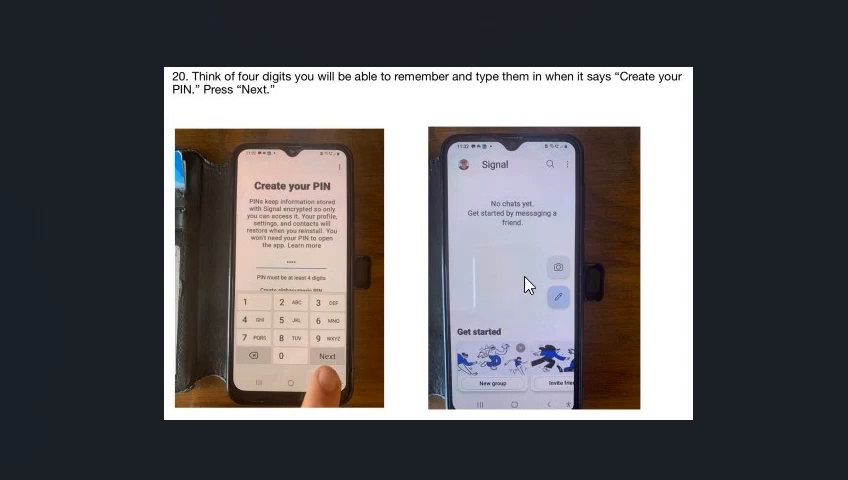
mouse_move(585, 285)
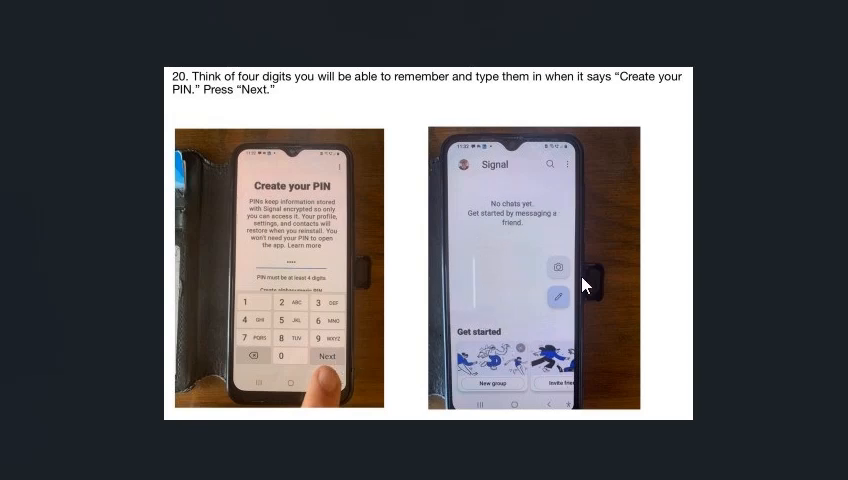
mouse_move(492, 212)
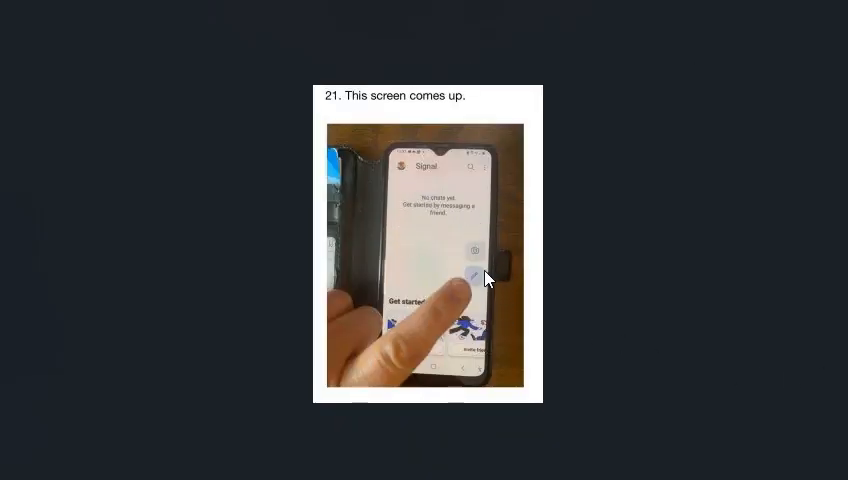
mouse_move(478, 290)
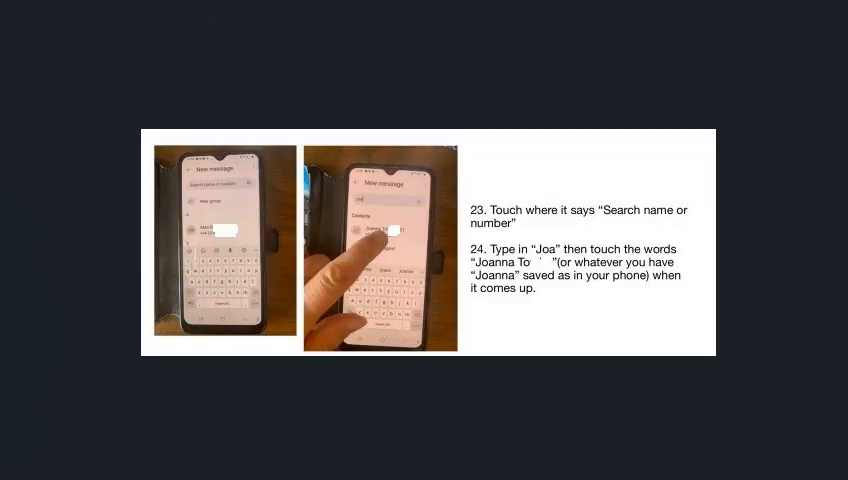
mouse_move(255, 225)
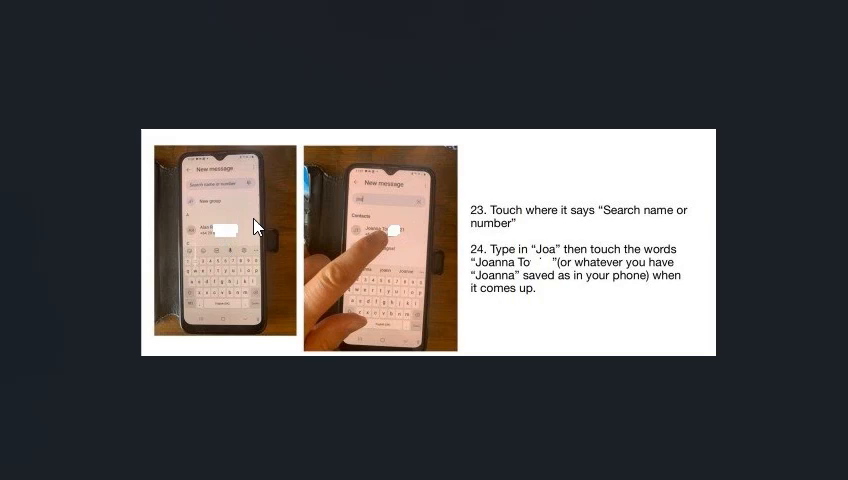
mouse_move(205, 196)
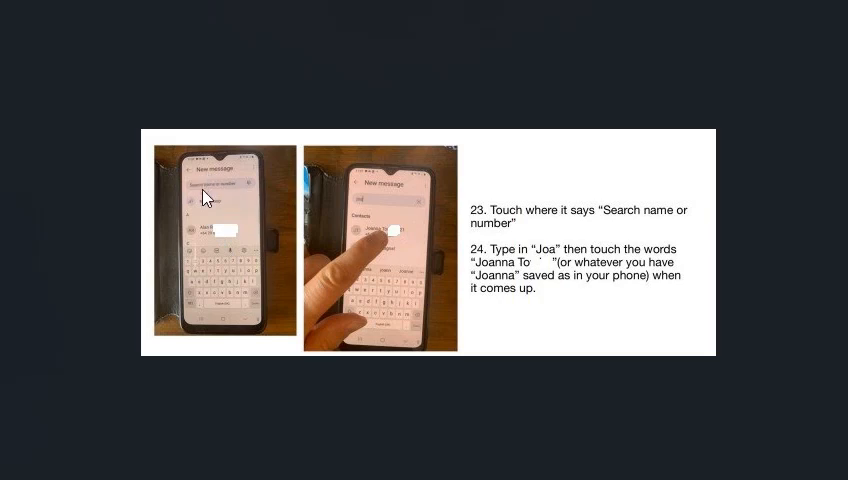
mouse_move(206, 195)
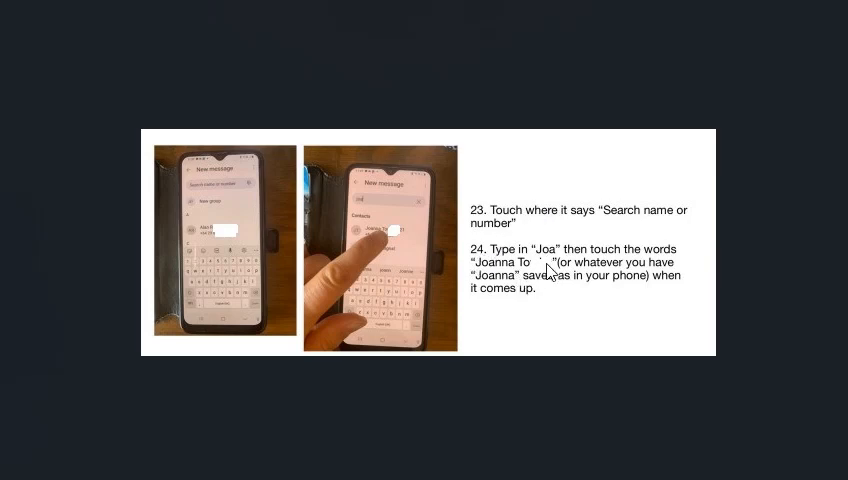
mouse_move(514, 277)
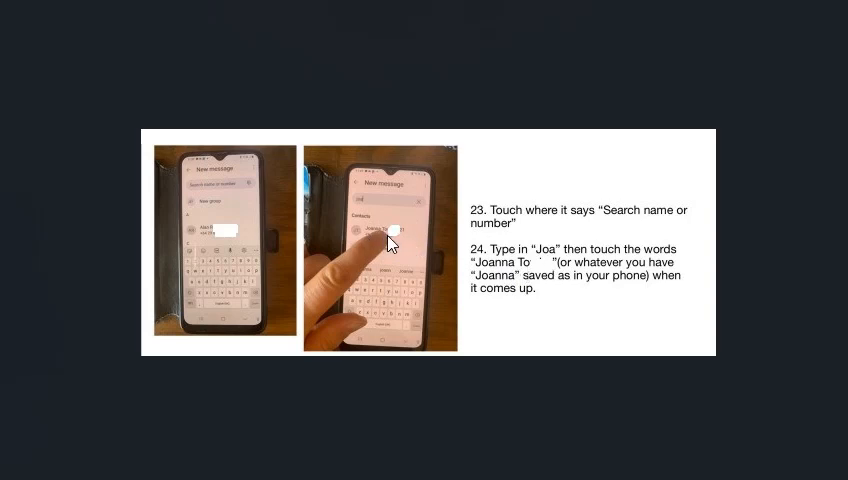
mouse_move(520, 293)
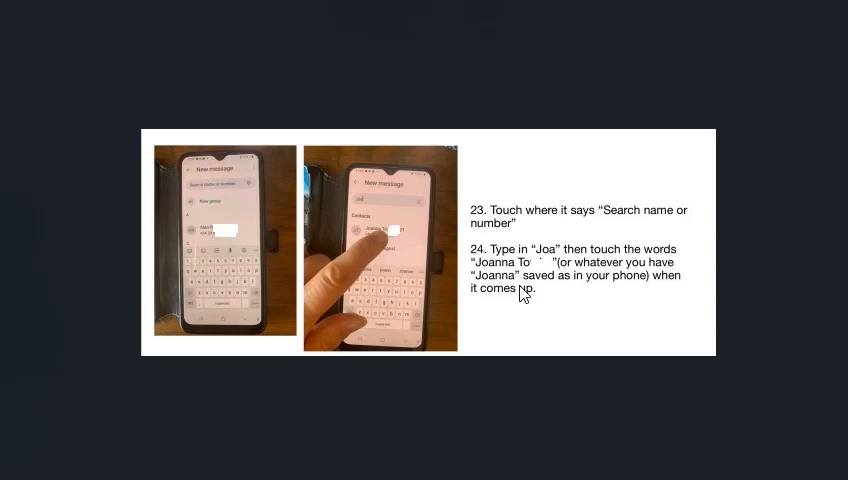
mouse_move(372, 243)
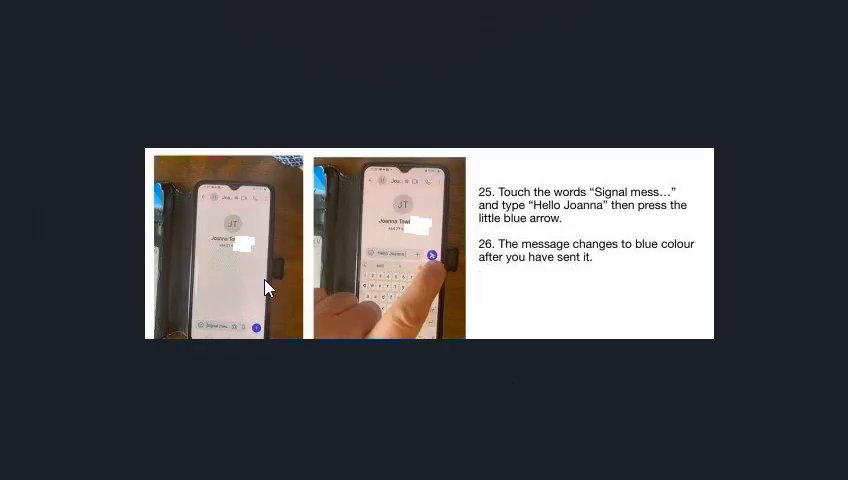
mouse_move(248, 253)
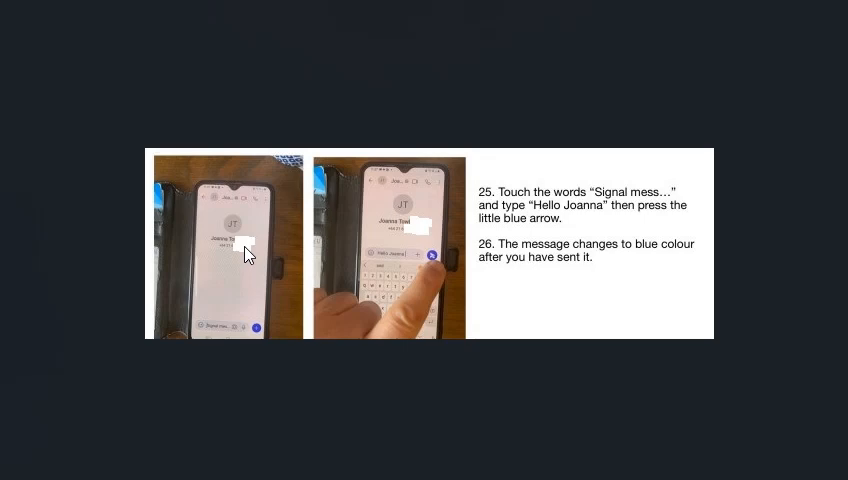
mouse_move(212, 355)
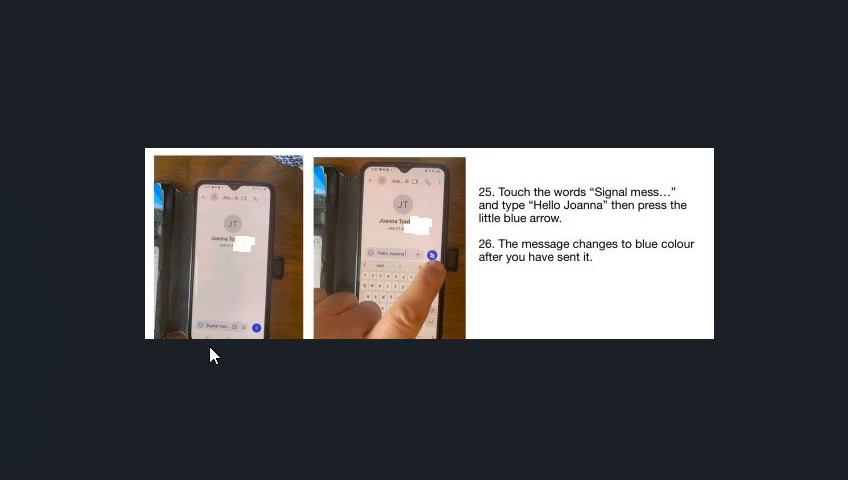
mouse_move(668, 205)
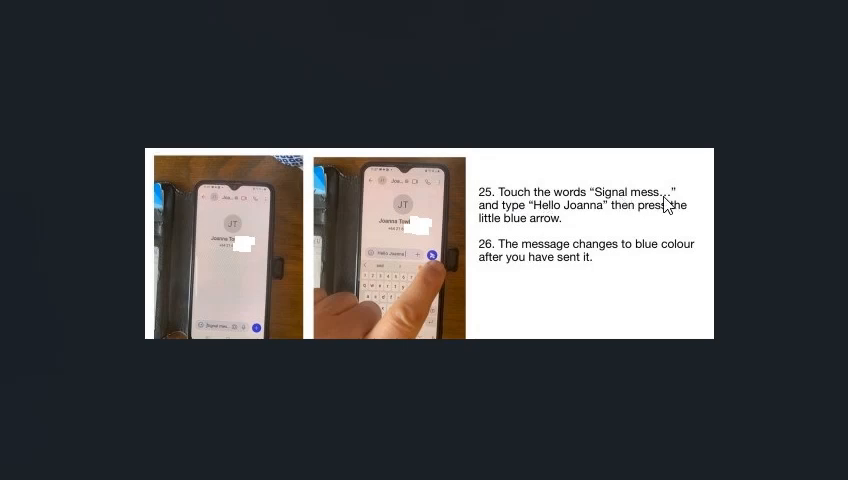
mouse_move(212, 332)
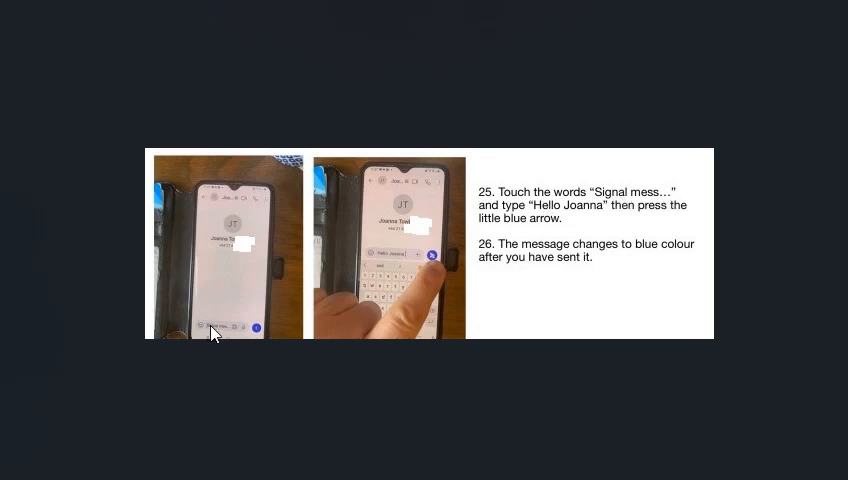
mouse_move(548, 240)
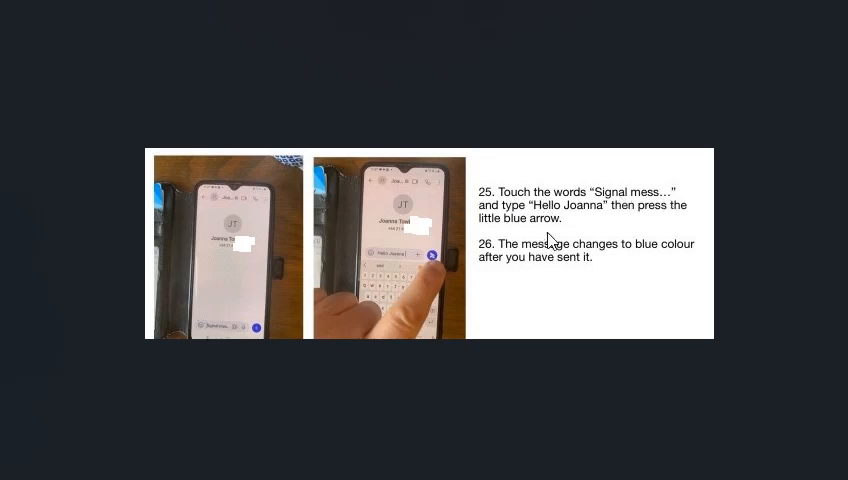
mouse_move(400, 253)
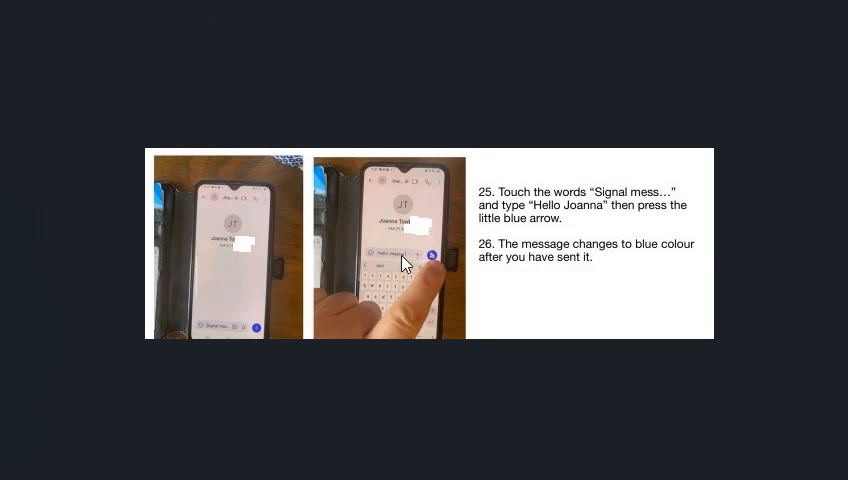
mouse_move(540, 307)
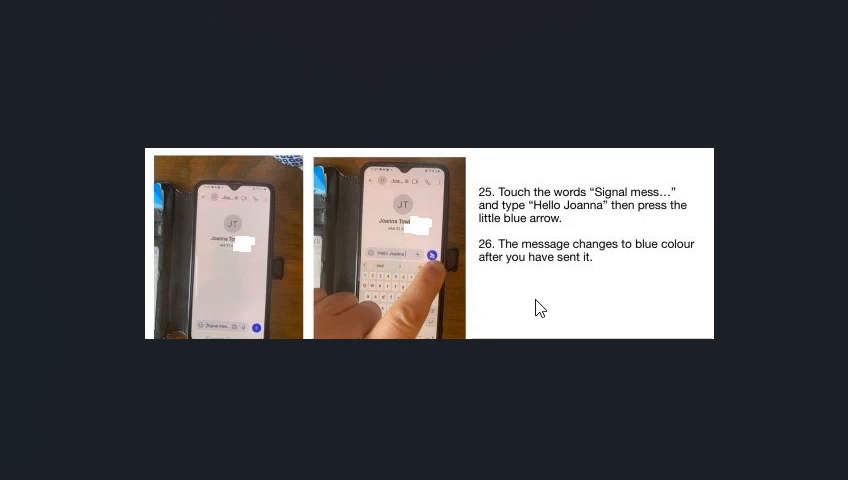
mouse_move(642, 281)
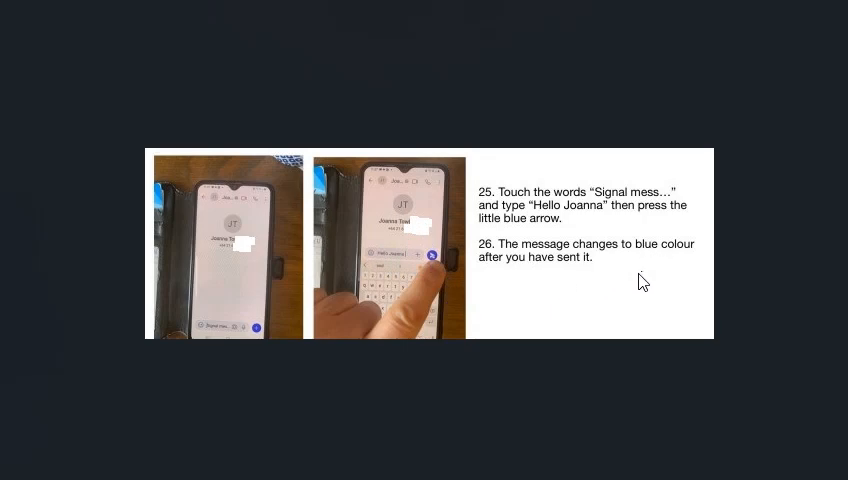
mouse_move(531, 296)
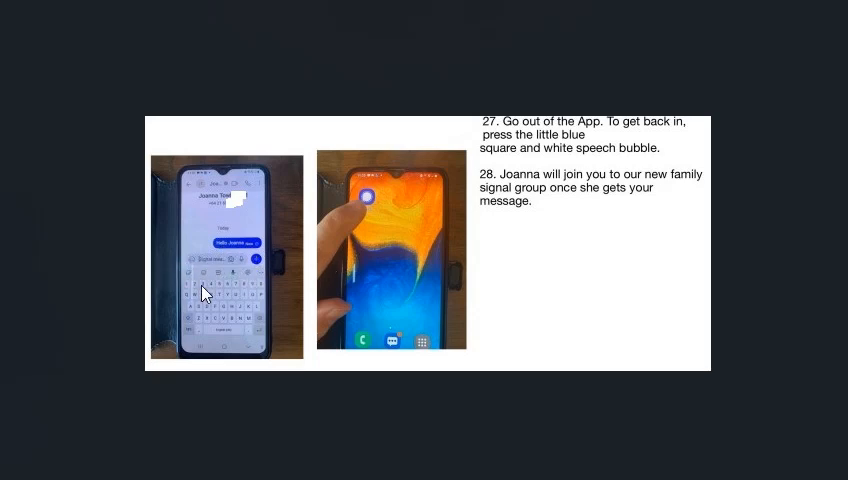
mouse_move(305, 307)
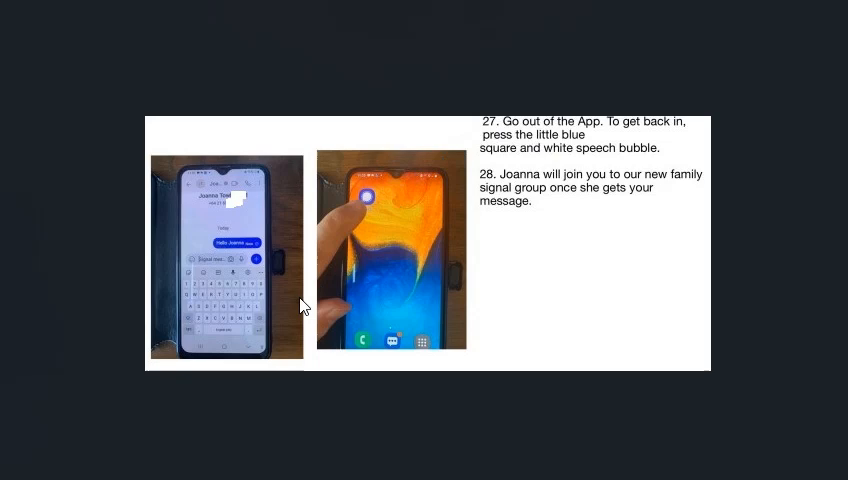
mouse_move(233, 352)
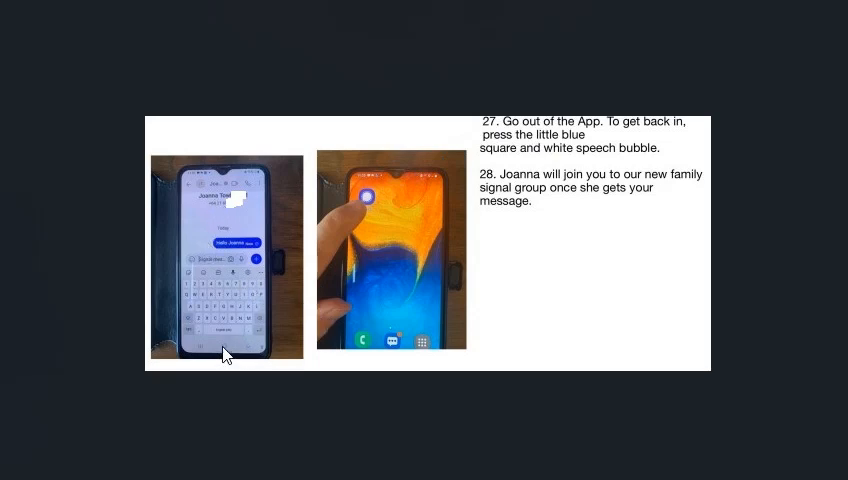
mouse_move(230, 238)
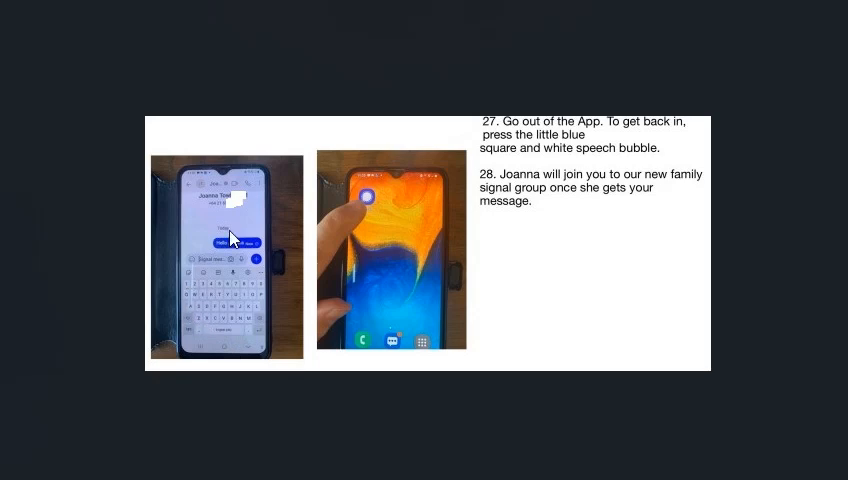
mouse_move(410, 268)
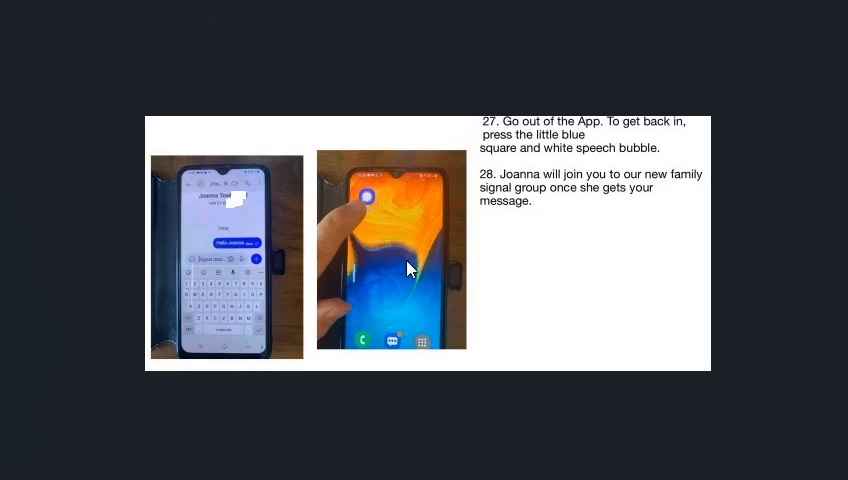
mouse_move(524, 264)
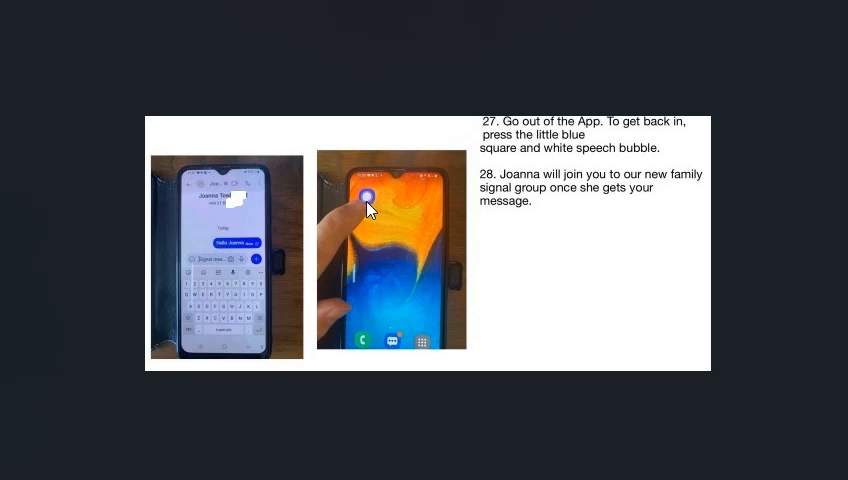
mouse_move(378, 216)
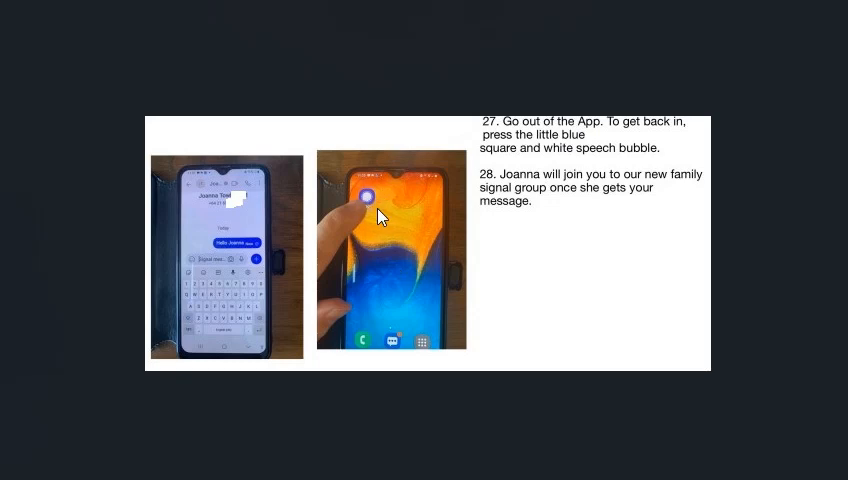
mouse_move(372, 205)
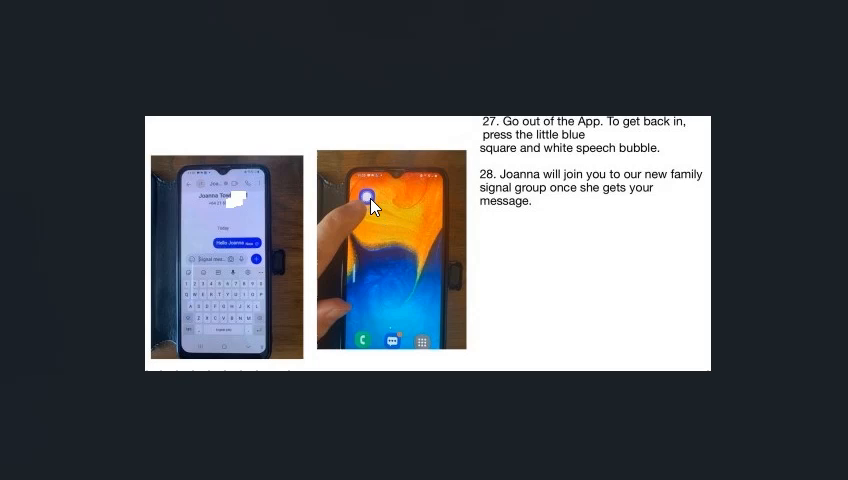
mouse_move(378, 205)
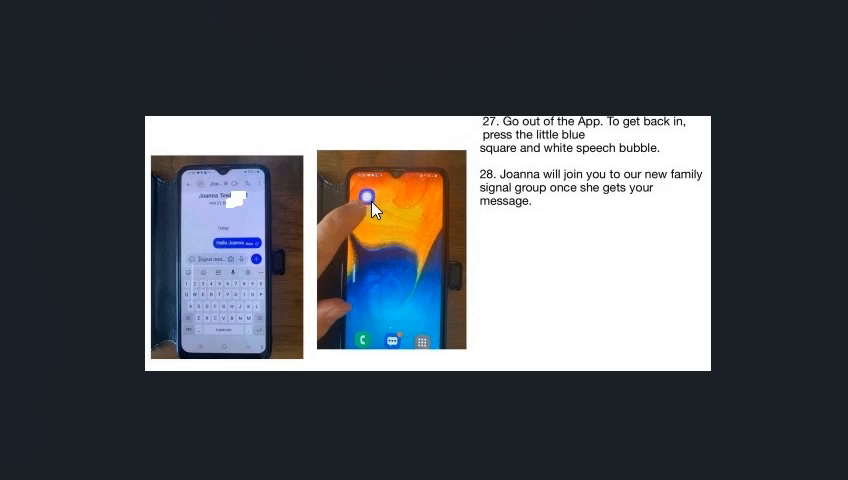
mouse_move(490, 160)
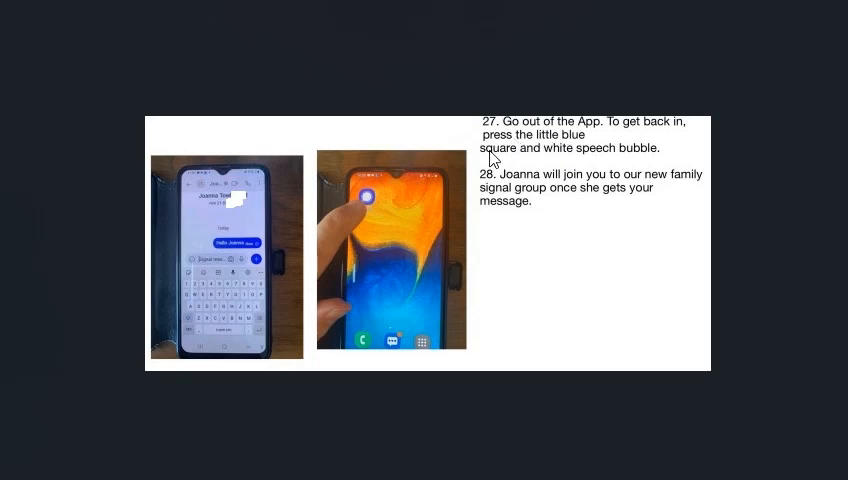
mouse_move(558, 239)
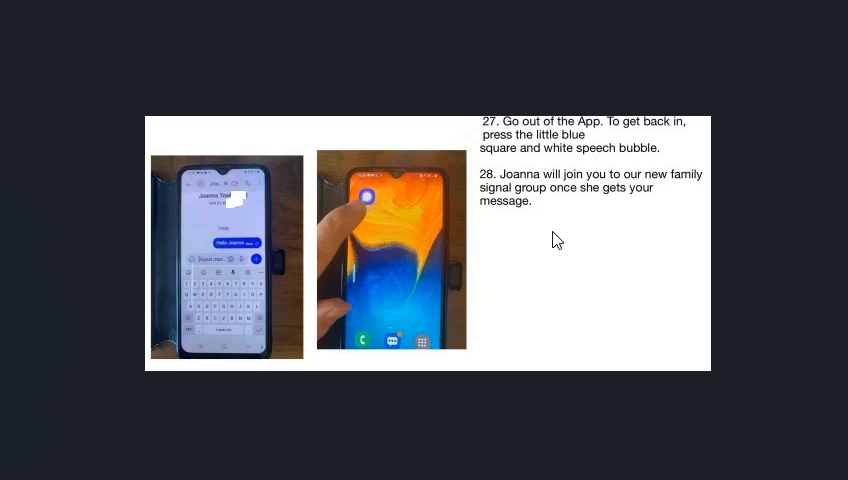
mouse_move(727, 281)
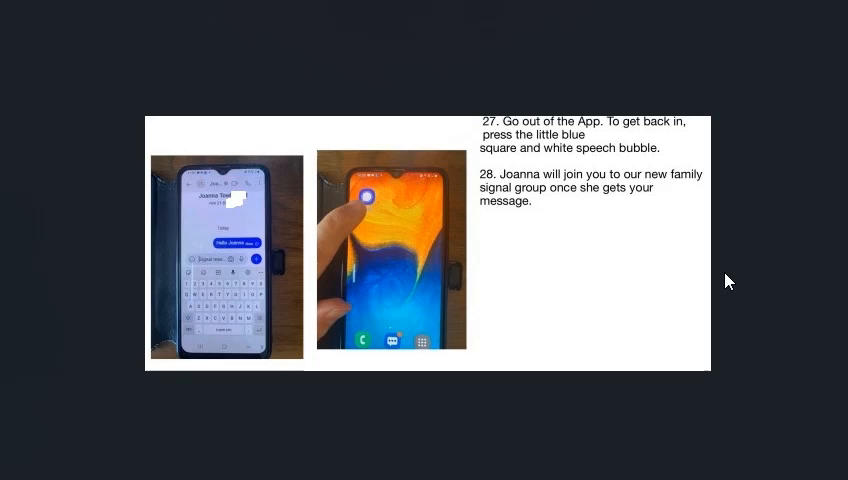